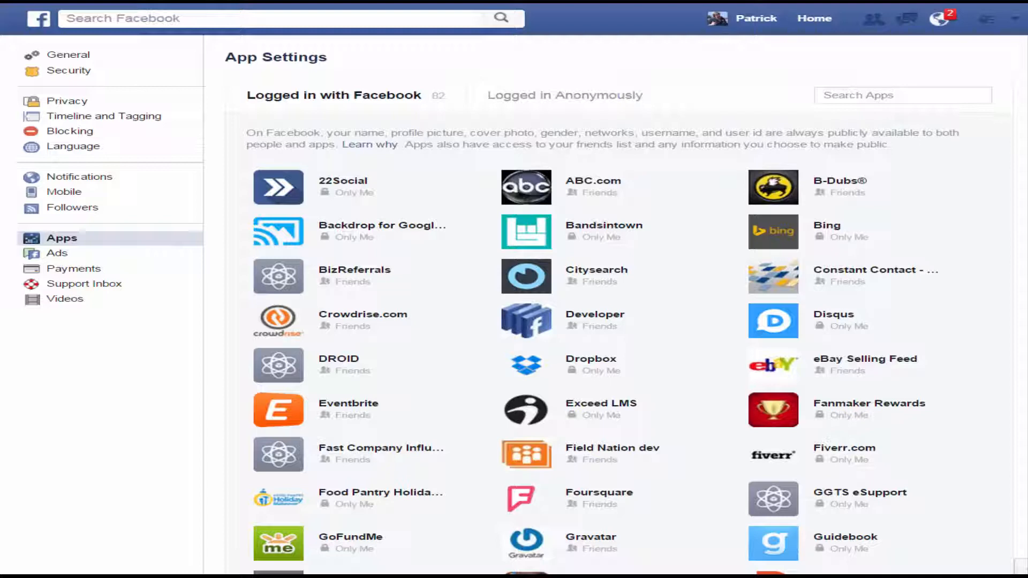
pyautogui.moveTo(815, 19)
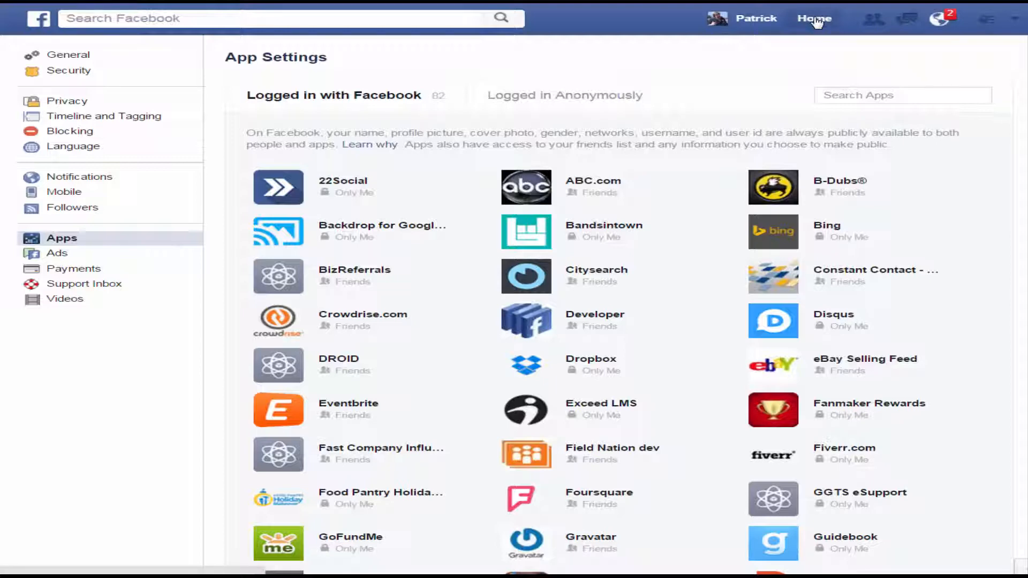
# Step: Return to the News Feed, then reach General Account Settings via the account menu
pyautogui.click(813, 18)
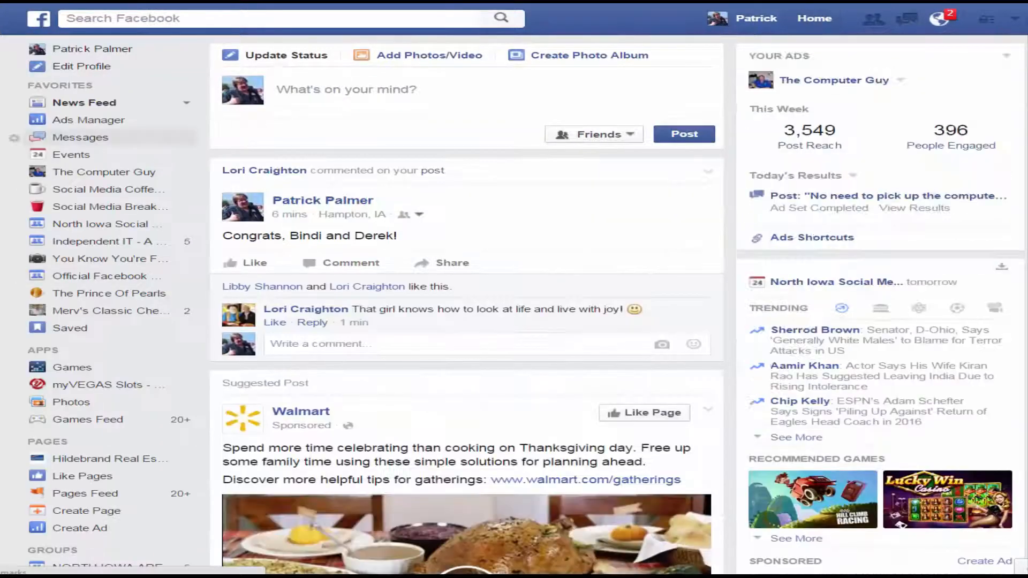
pyautogui.moveTo(492, 161)
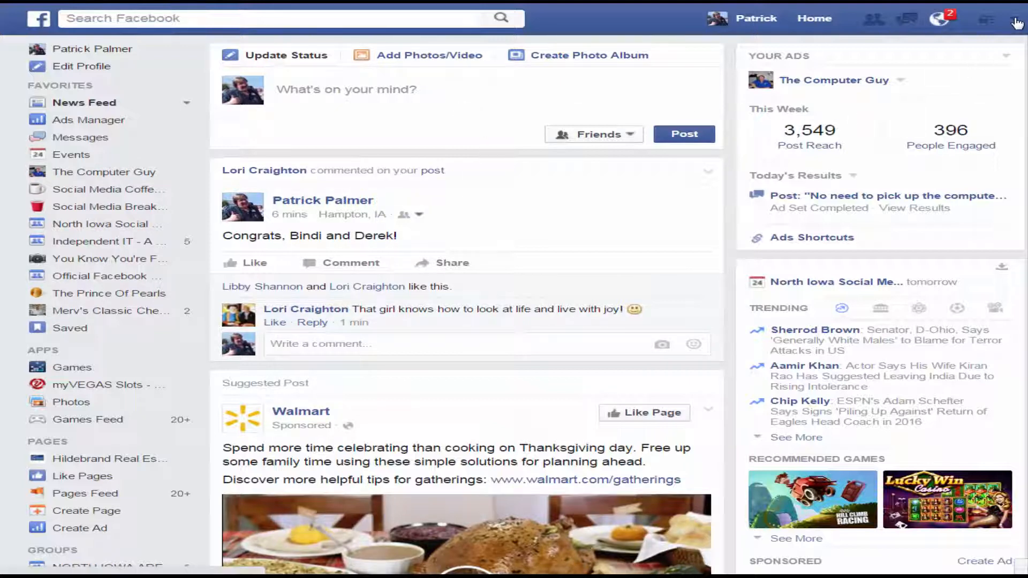
pyautogui.click(1016, 18)
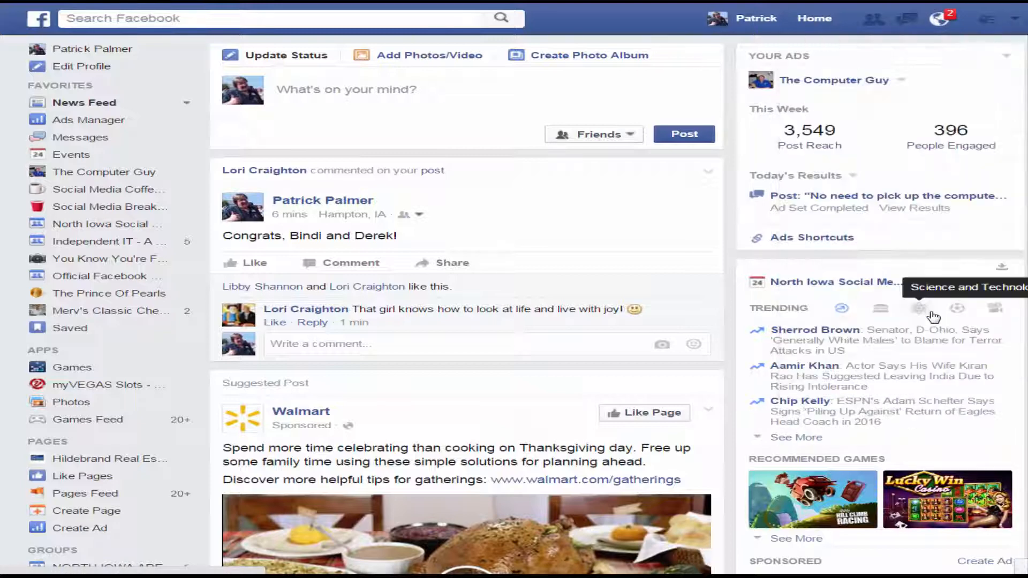
pyautogui.click(1021, 18)
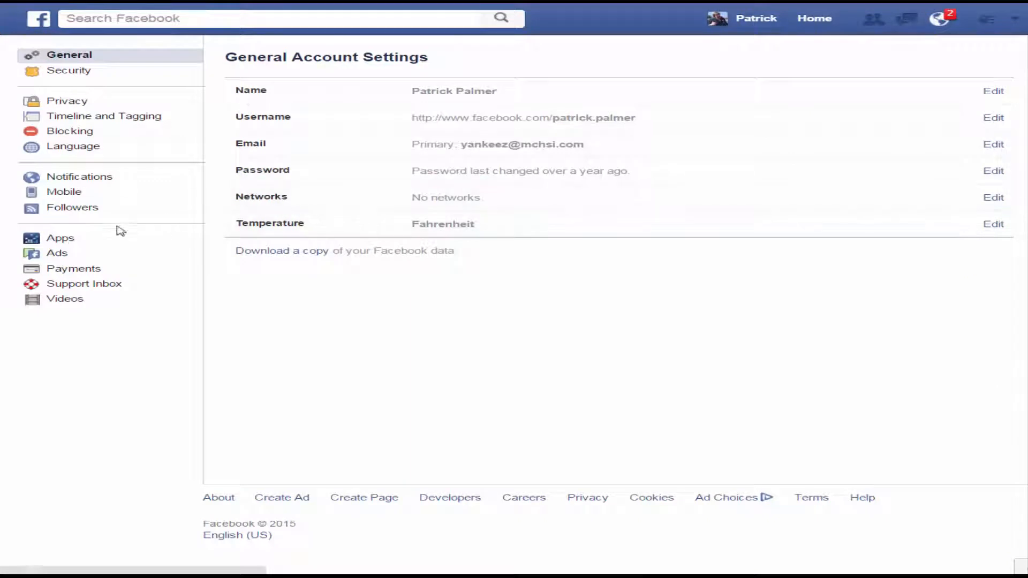
pyautogui.moveTo(60, 244)
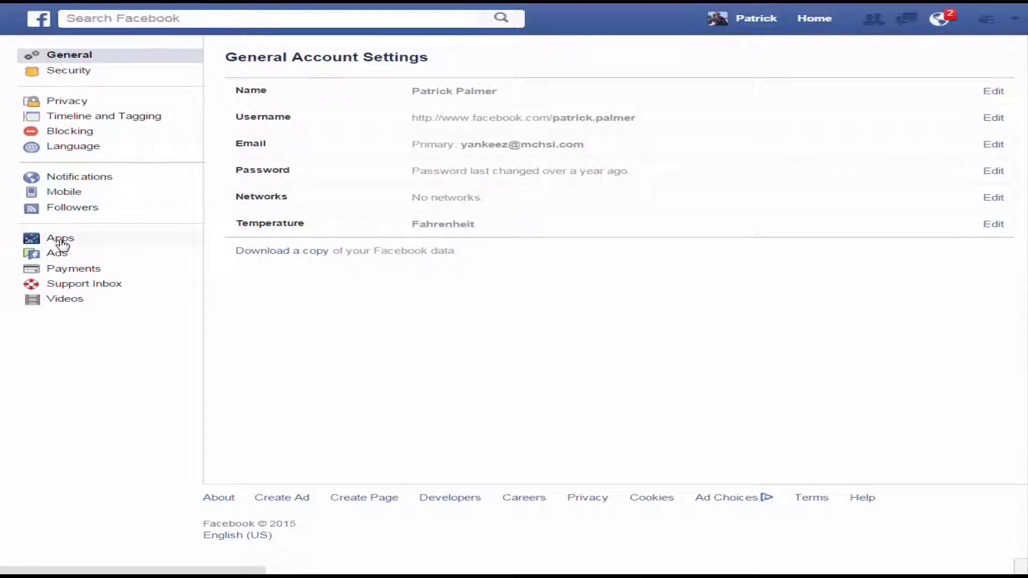
# Step: Show the full list of all 82 apps logged in with Facebook under App Settings
pyautogui.click(60, 237)
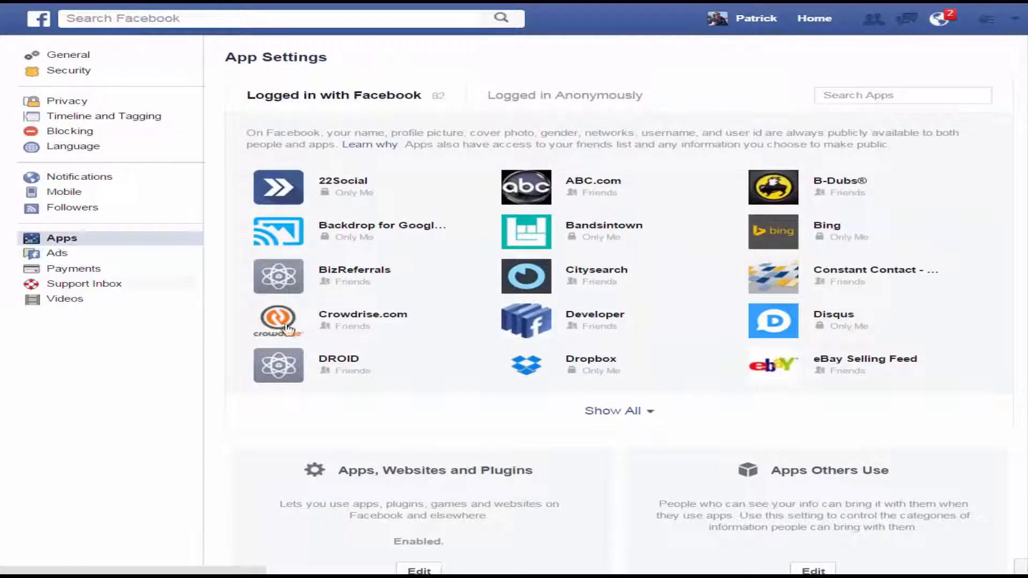
pyautogui.click(614, 411)
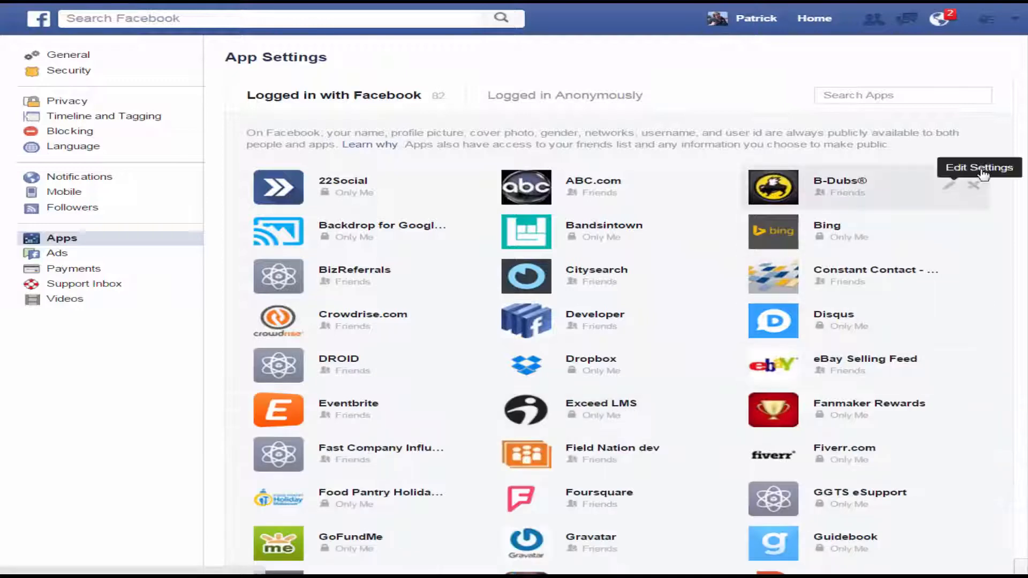
pyautogui.moveTo(1006, 163)
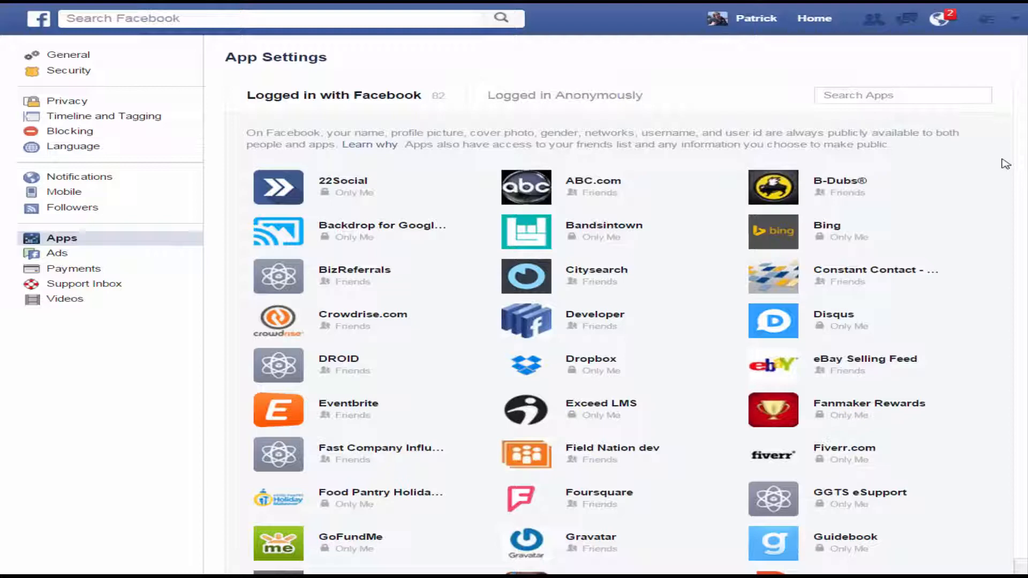
pyautogui.moveTo(340, 203)
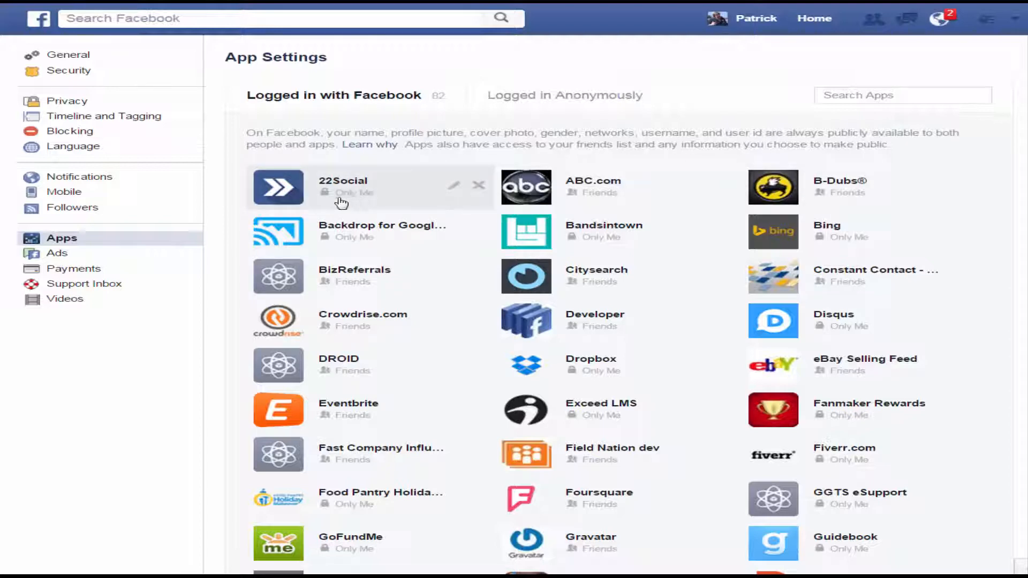
pyautogui.moveTo(588, 199)
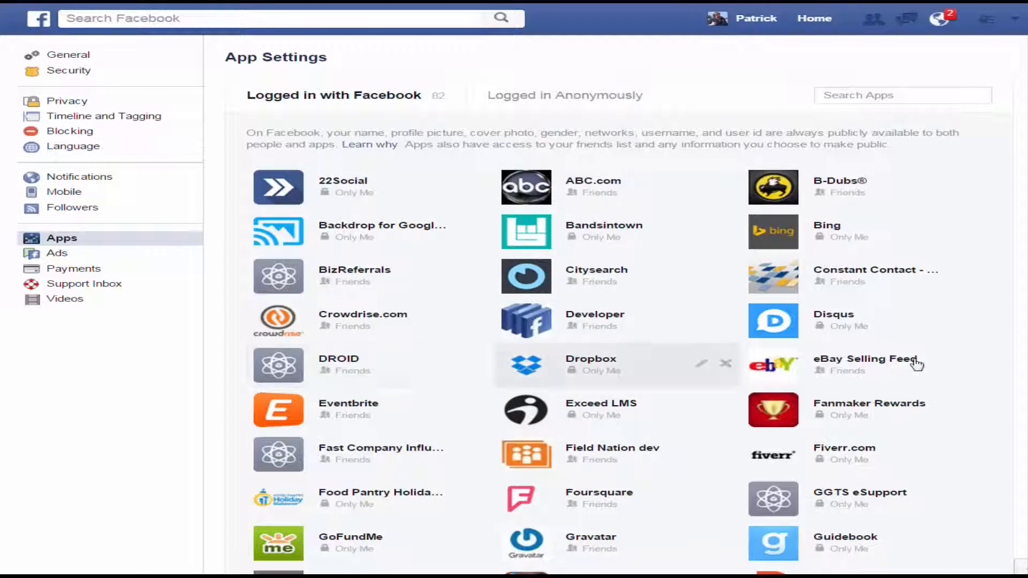
pyautogui.moveTo(430, 244)
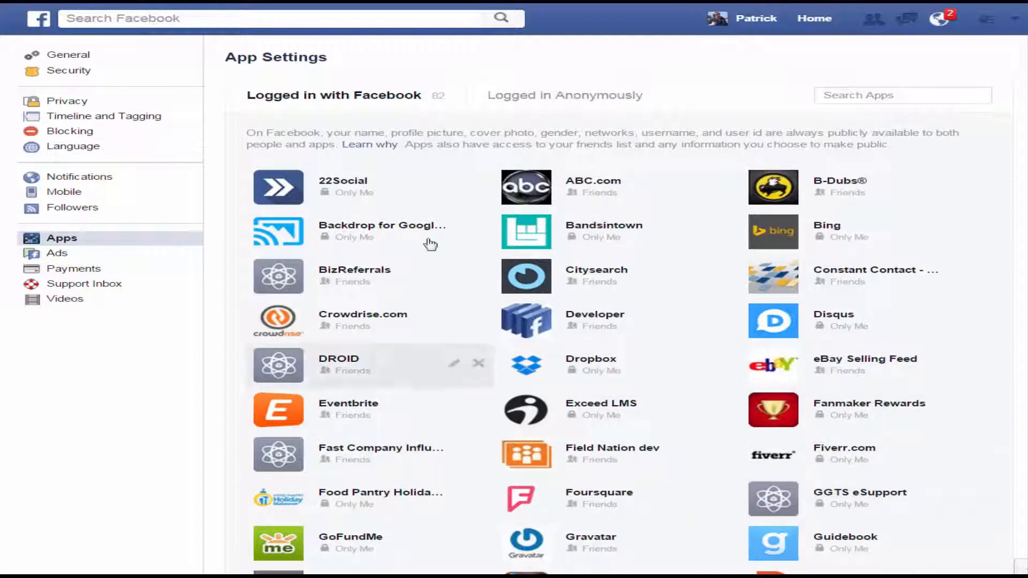
pyautogui.moveTo(945, 163)
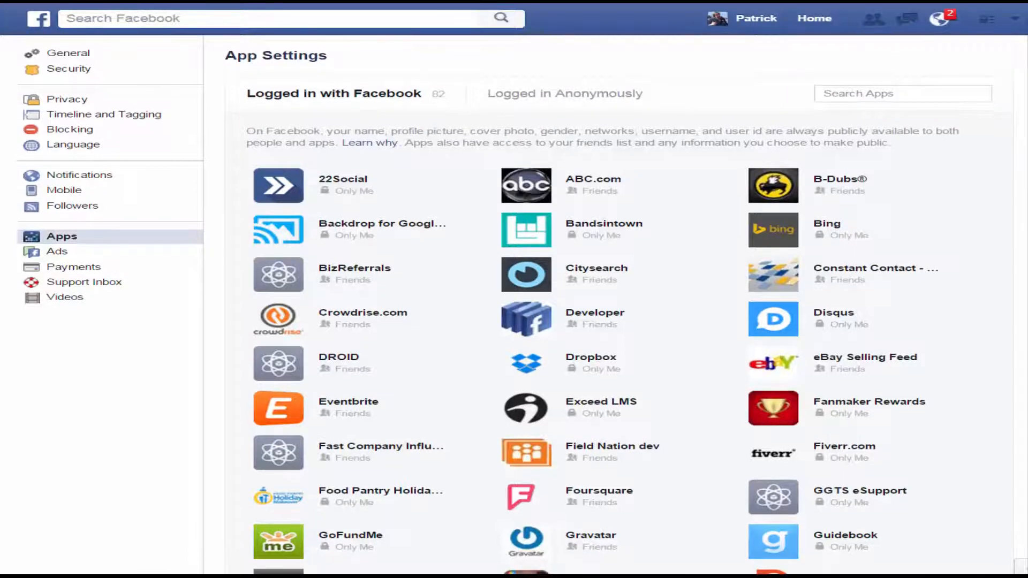
pyautogui.scroll(-3)
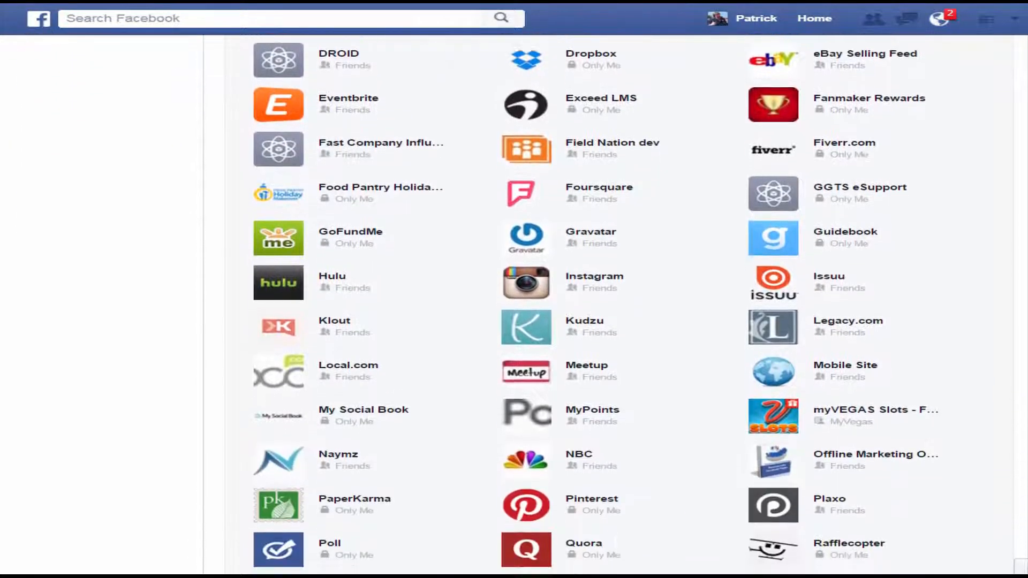
pyautogui.scroll(-3)
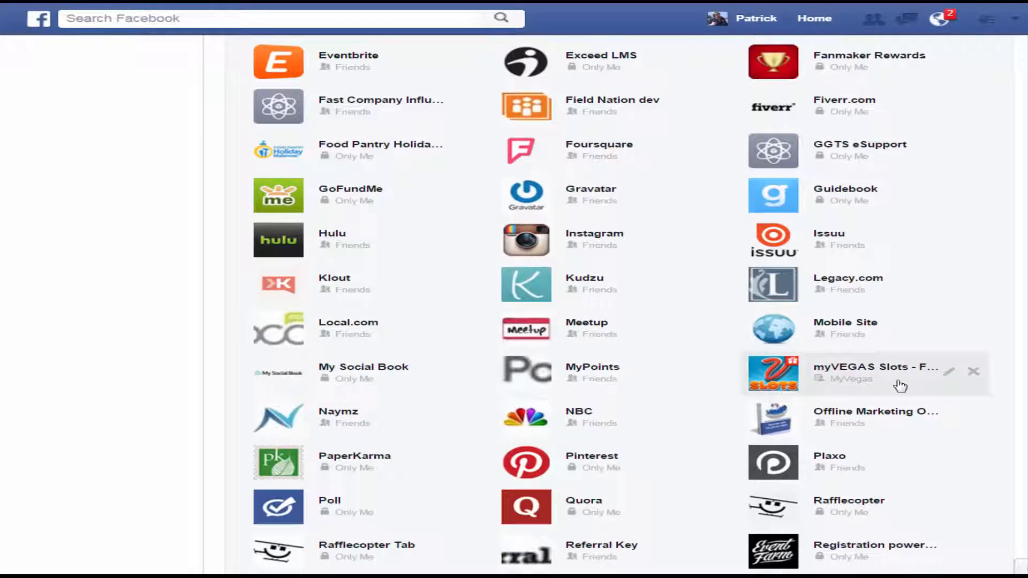
pyautogui.moveTo(854, 388)
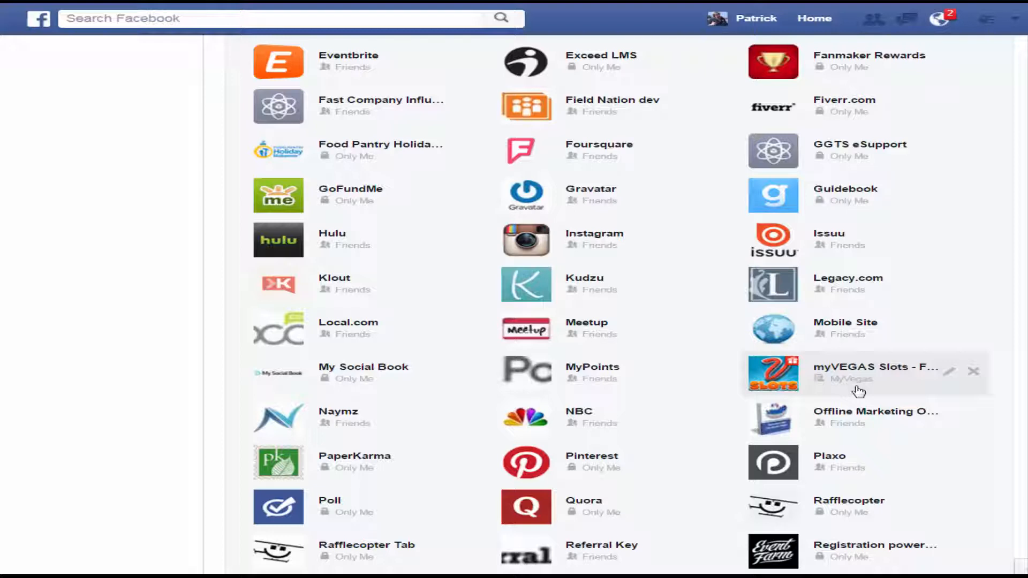
pyautogui.moveTo(864, 385)
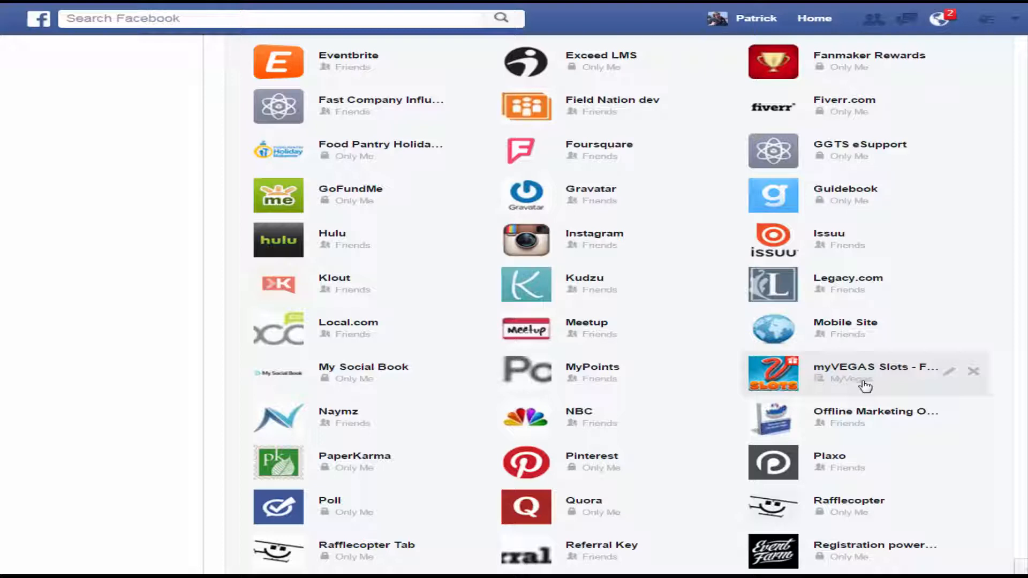
pyautogui.moveTo(974, 328)
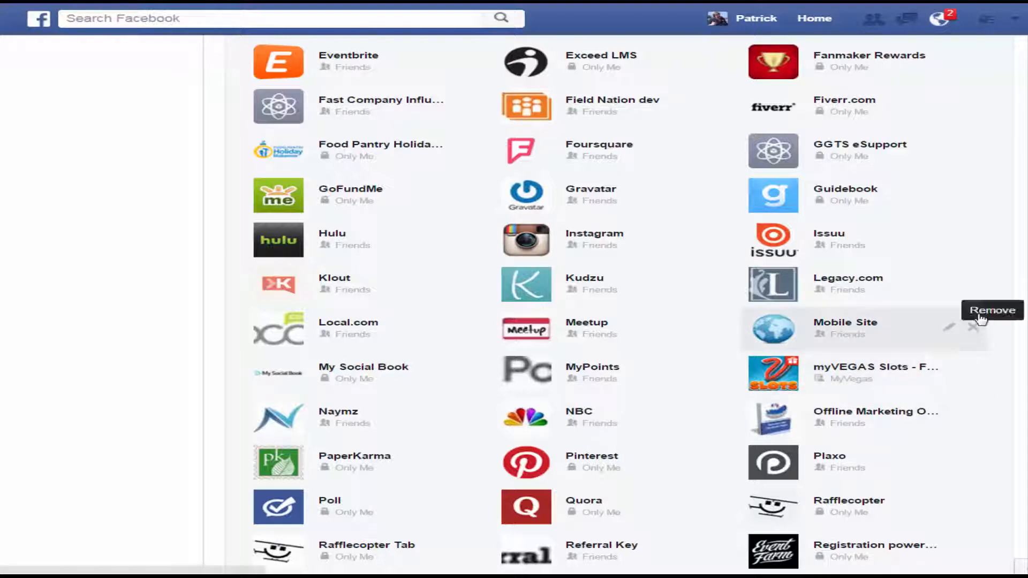
pyautogui.moveTo(971, 287)
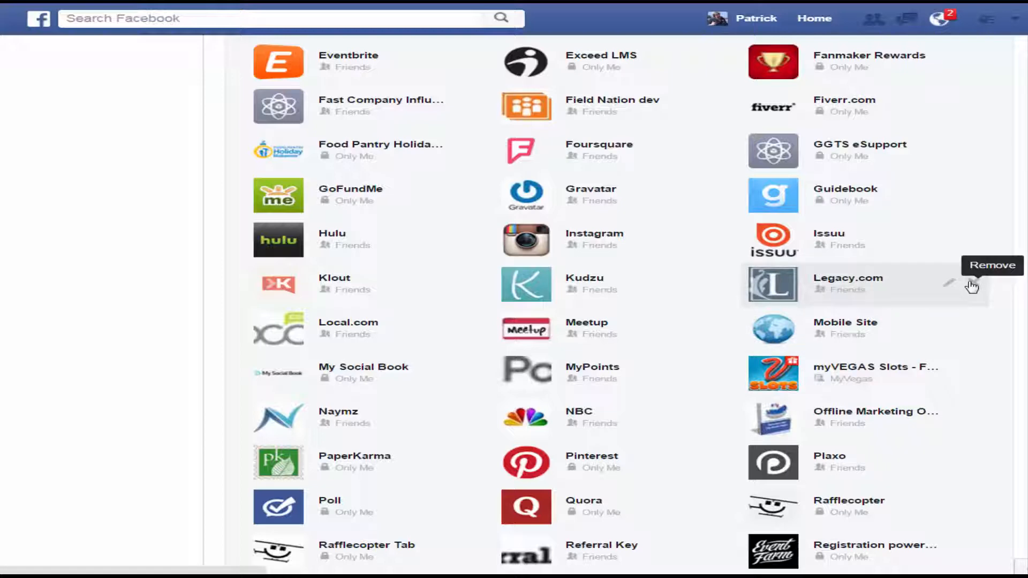
# Step: Confirm removing vonvon from the logged-in apps and return to the top of the list
pyautogui.scroll(-3)
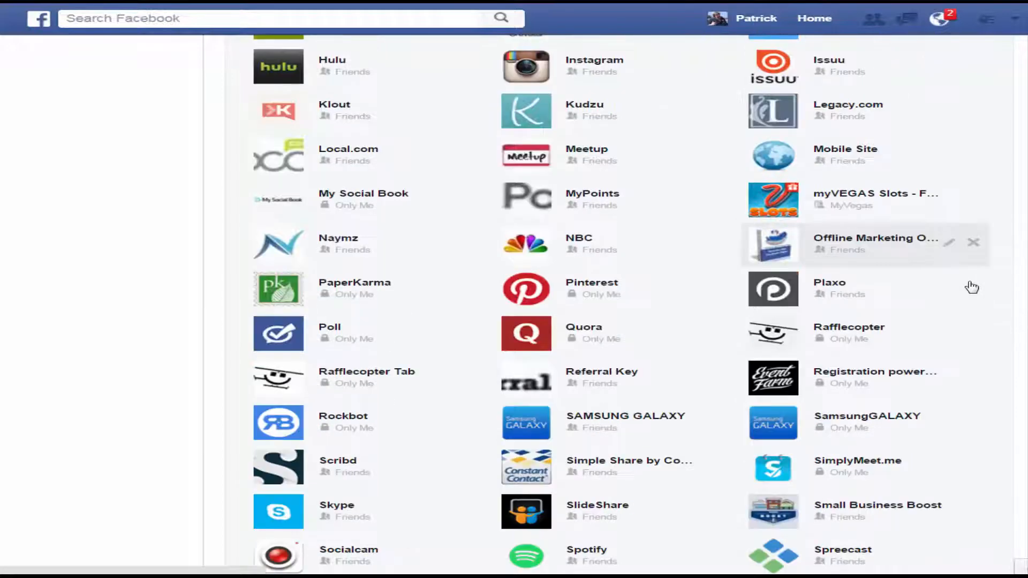
pyautogui.scroll(-3)
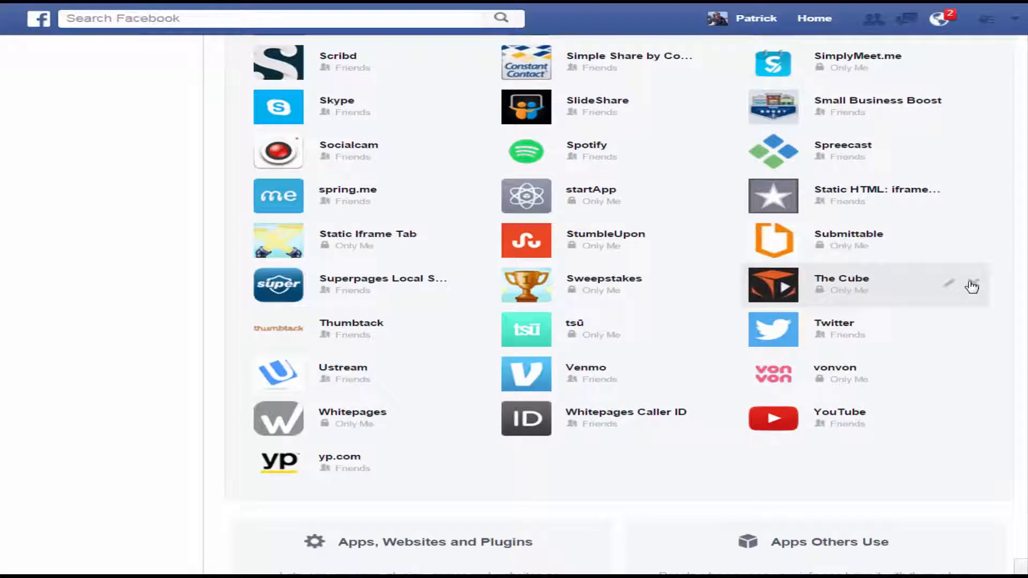
pyautogui.moveTo(615, 475)
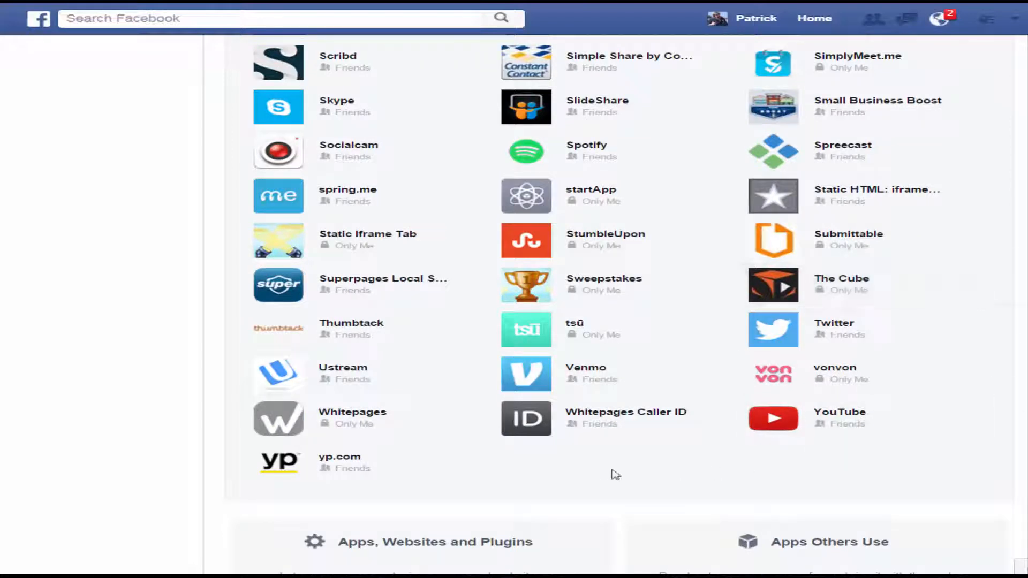
pyautogui.moveTo(702, 419)
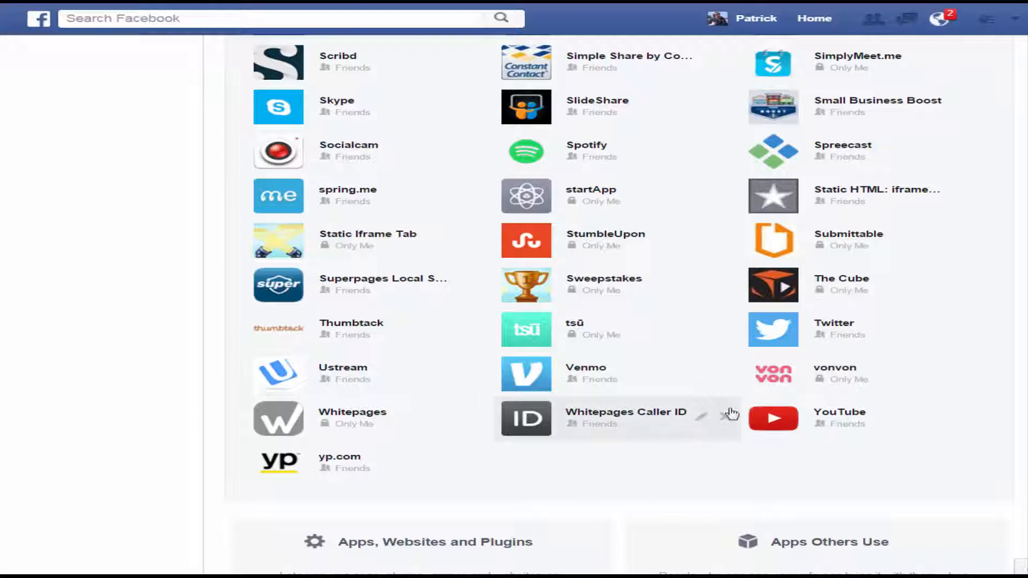
pyautogui.moveTo(787, 385)
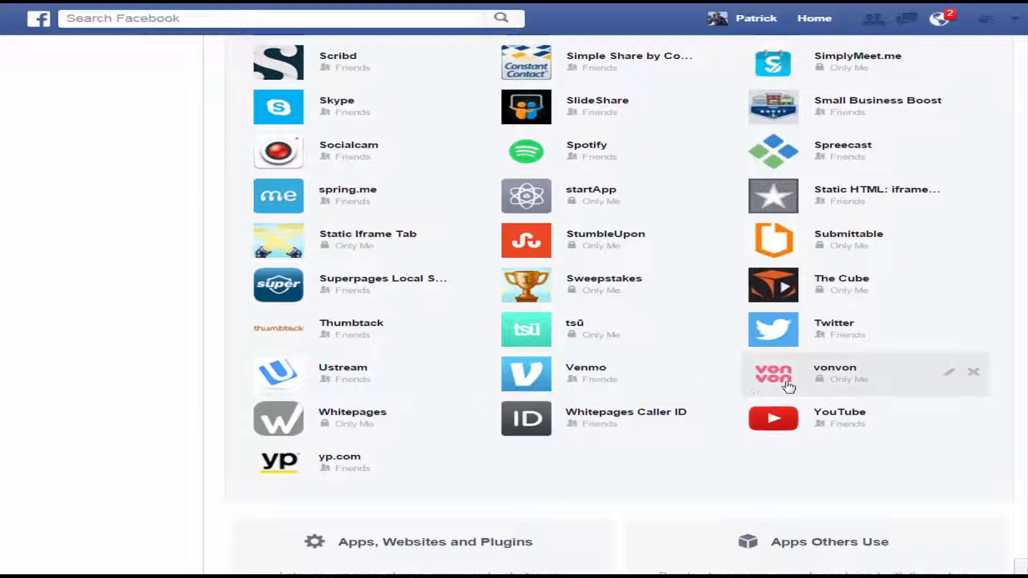
pyautogui.moveTo(789, 387)
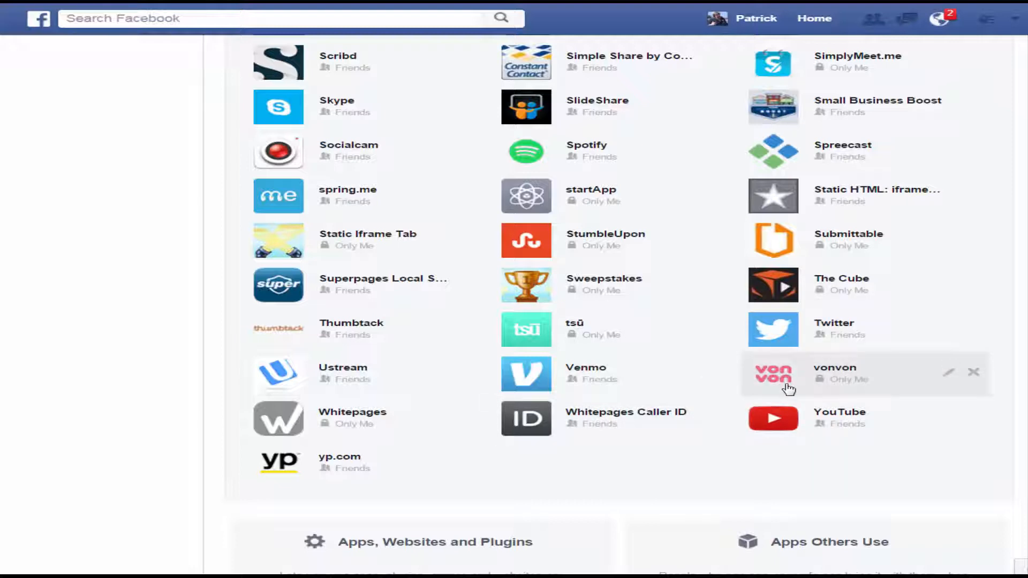
pyautogui.moveTo(975, 375)
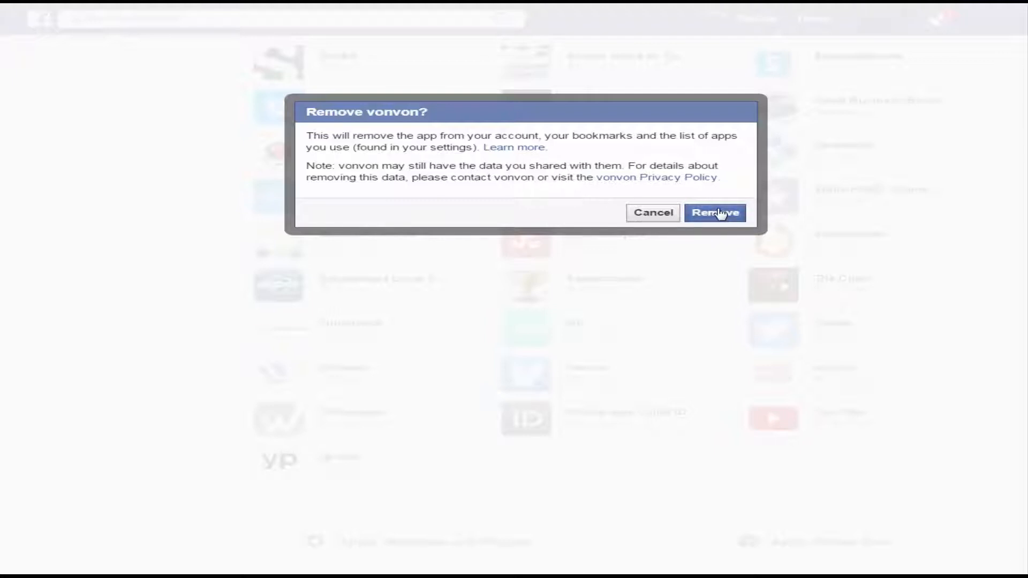
pyautogui.click(714, 212)
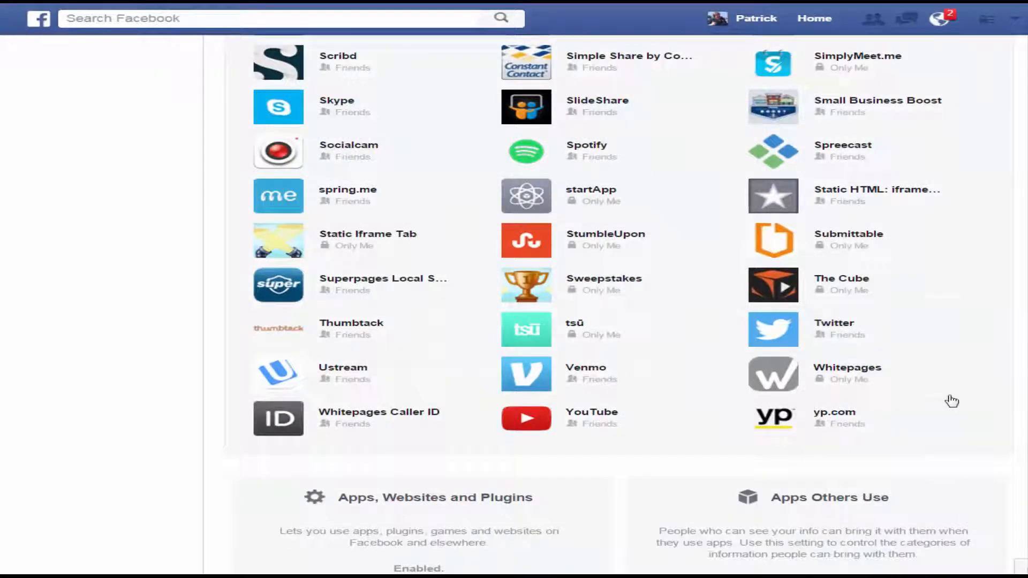
pyautogui.scroll(3)
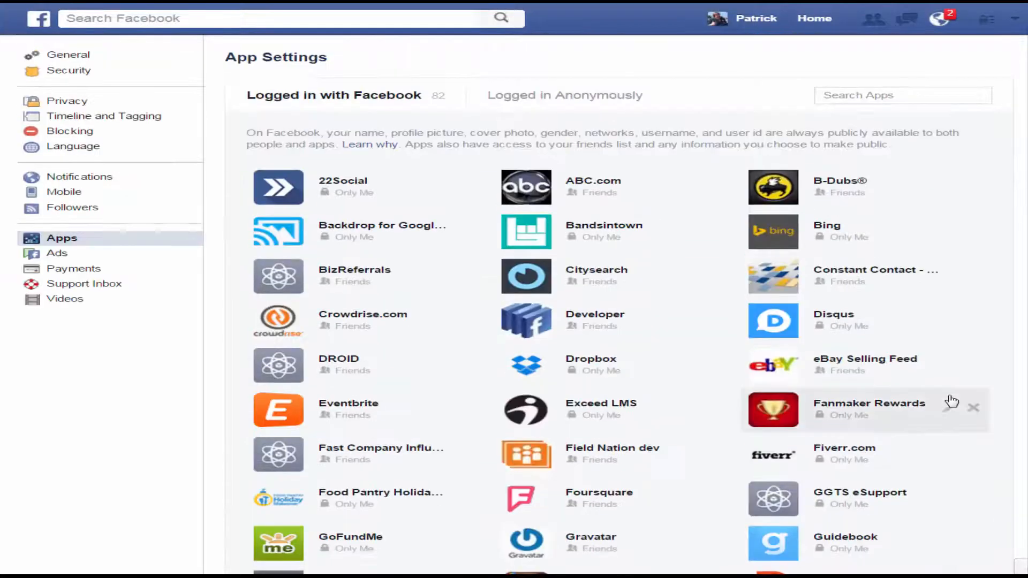
pyautogui.moveTo(427, 303)
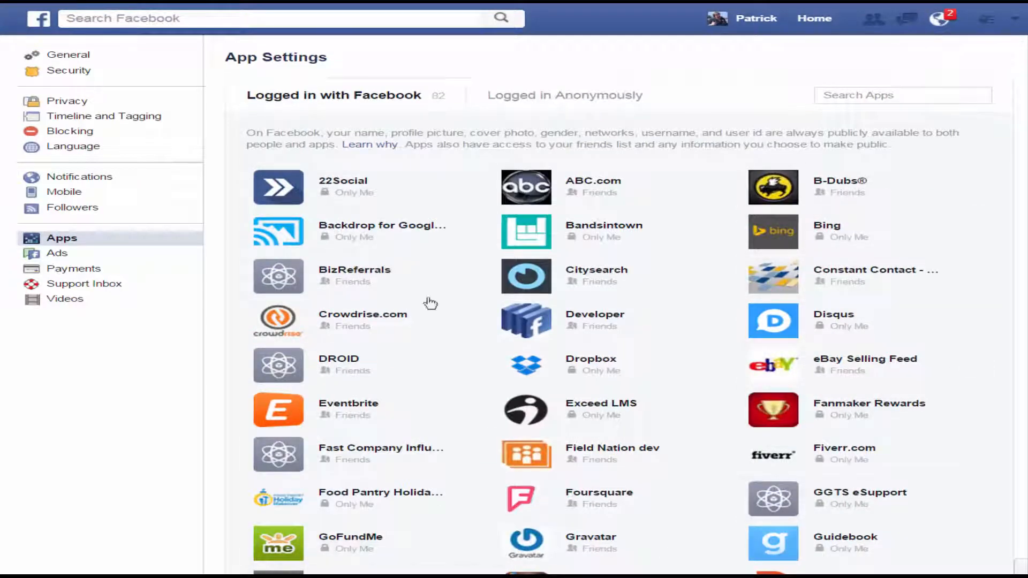
pyautogui.moveTo(875, 408)
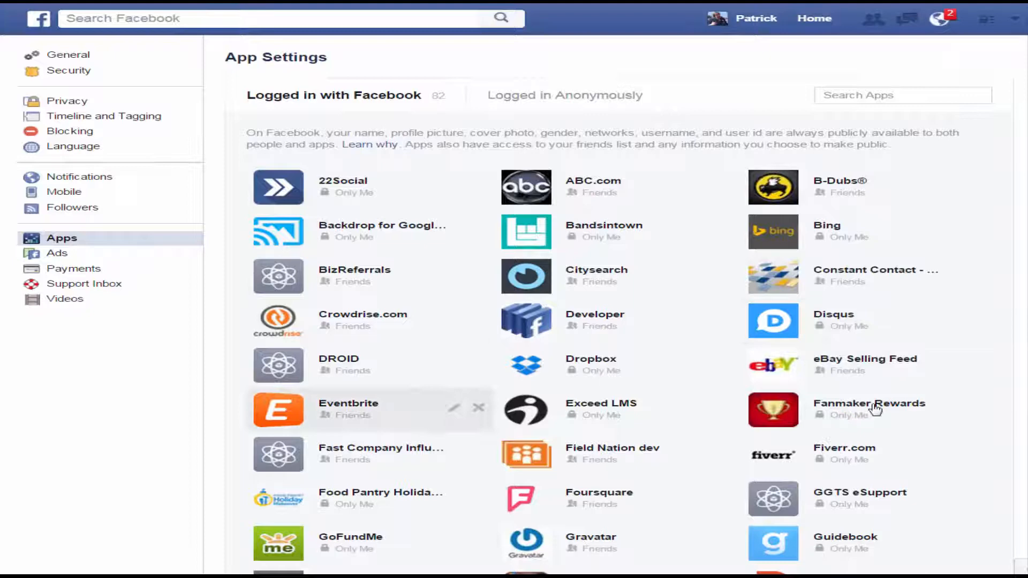
pyautogui.moveTo(485, 452)
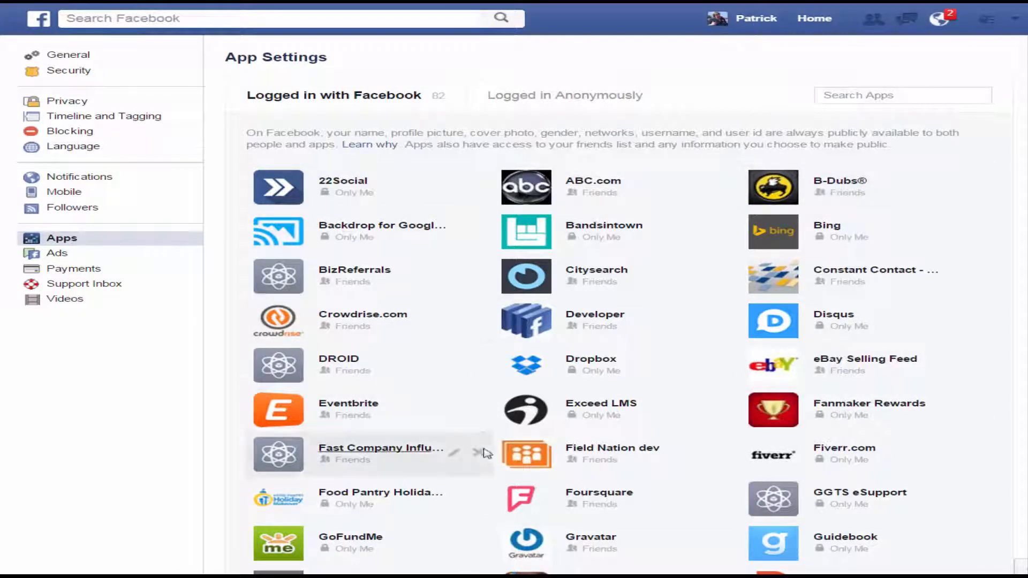
pyautogui.scroll(-3)
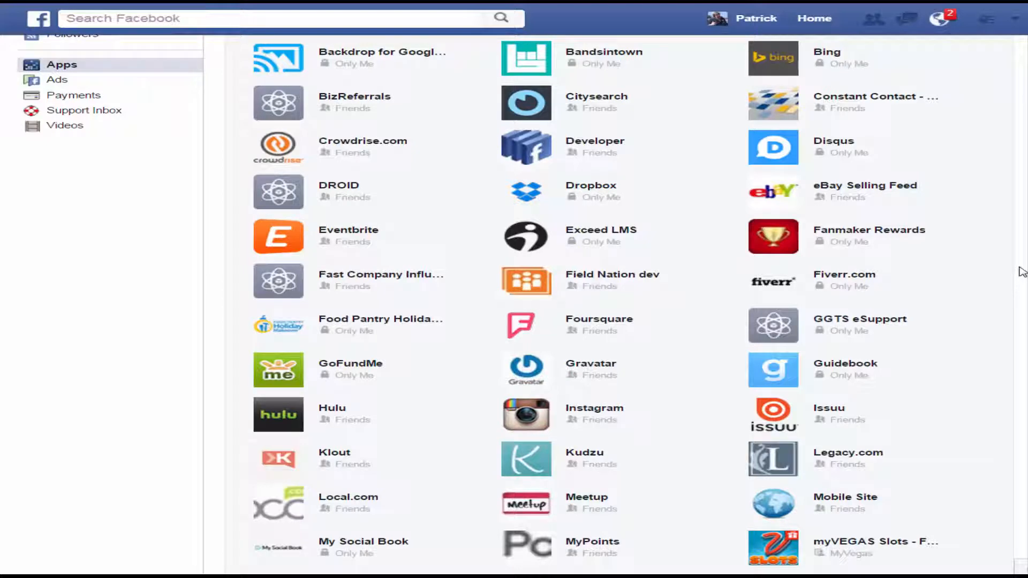
pyautogui.scroll(-3)
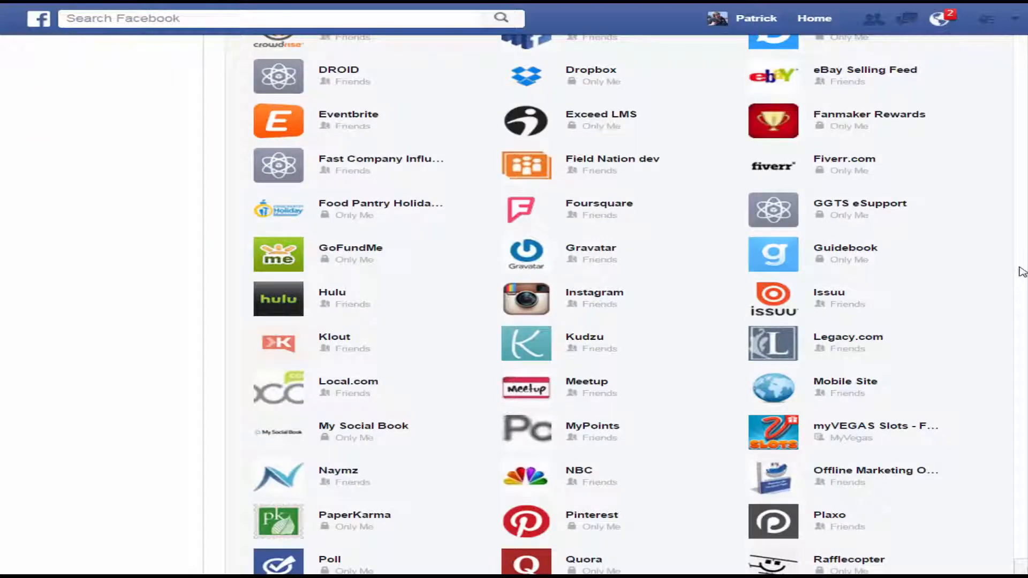
pyautogui.scroll(-3)
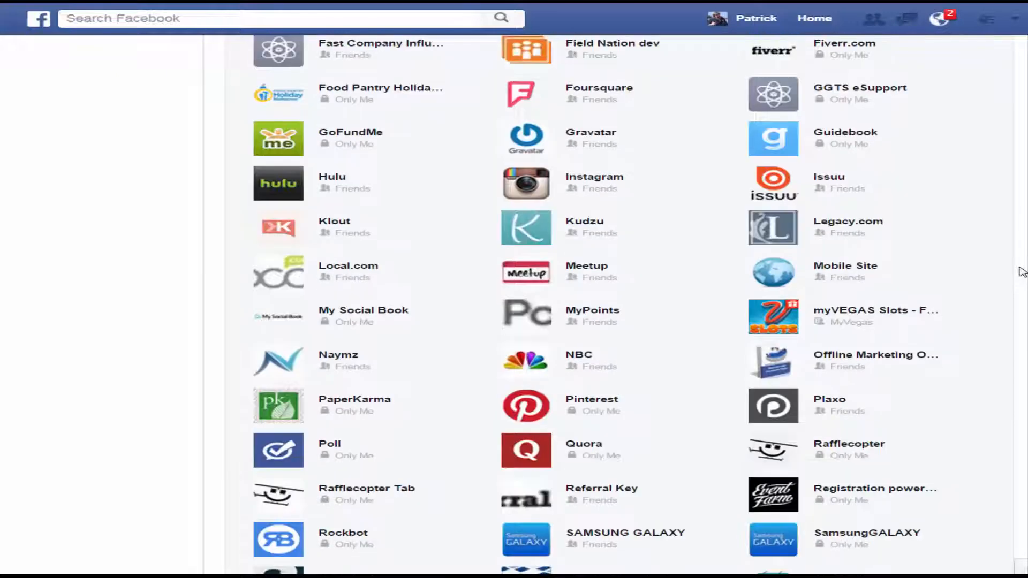
pyautogui.moveTo(729, 364)
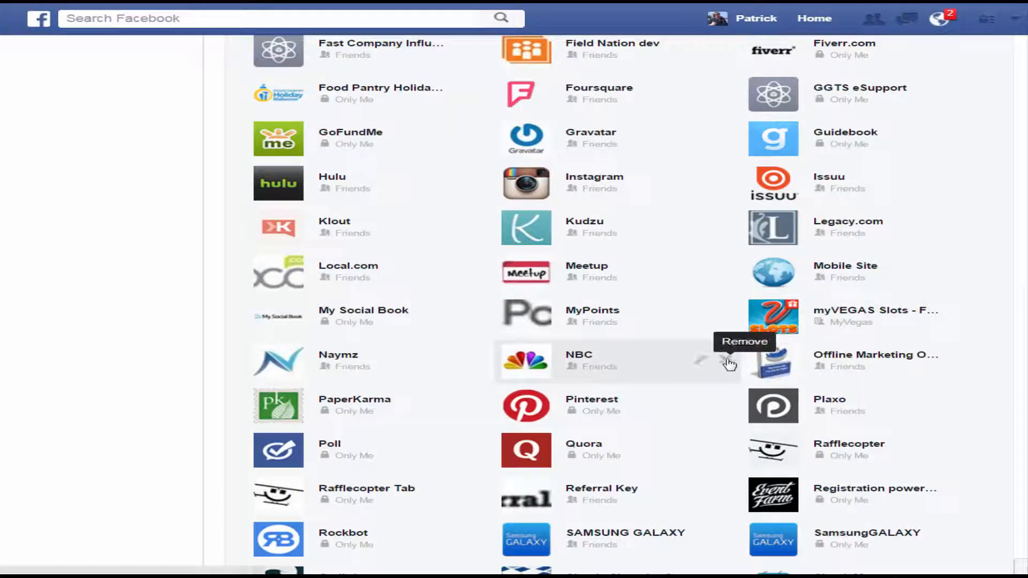
# Step: Remove the NBC app from the account and confirm it in the dialog
pyautogui.click(744, 342)
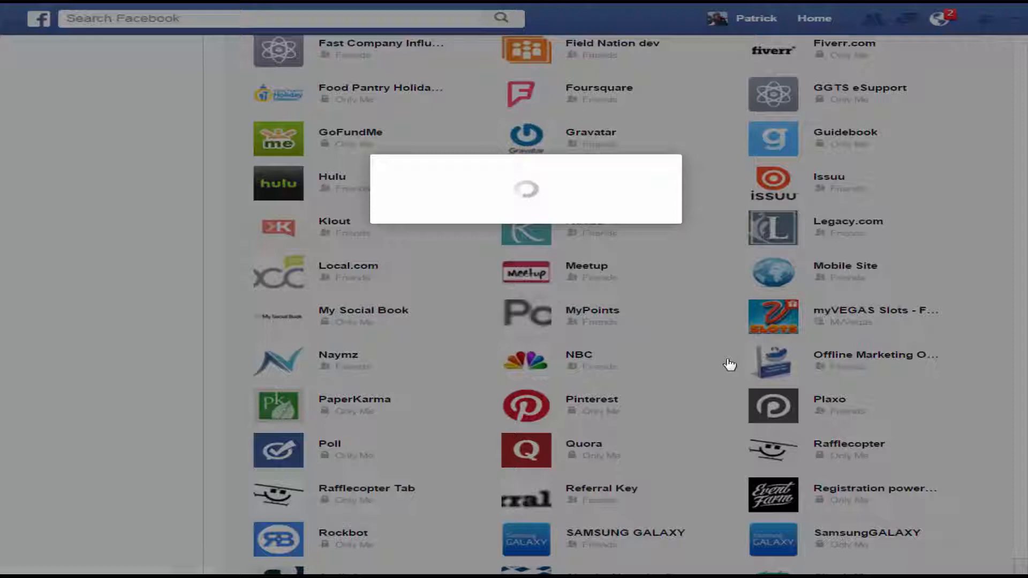
pyautogui.moveTo(640, 224)
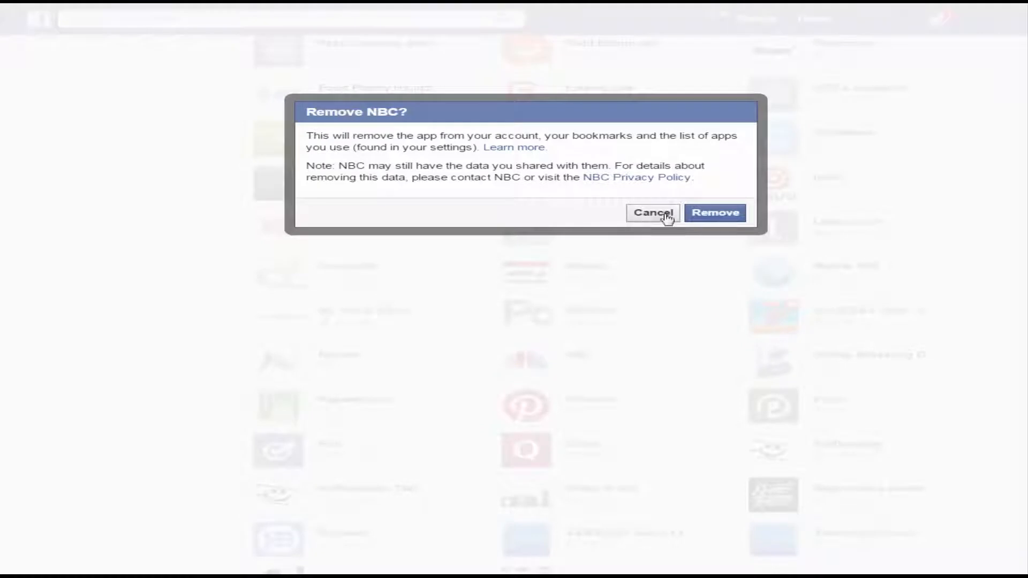
pyautogui.click(652, 212)
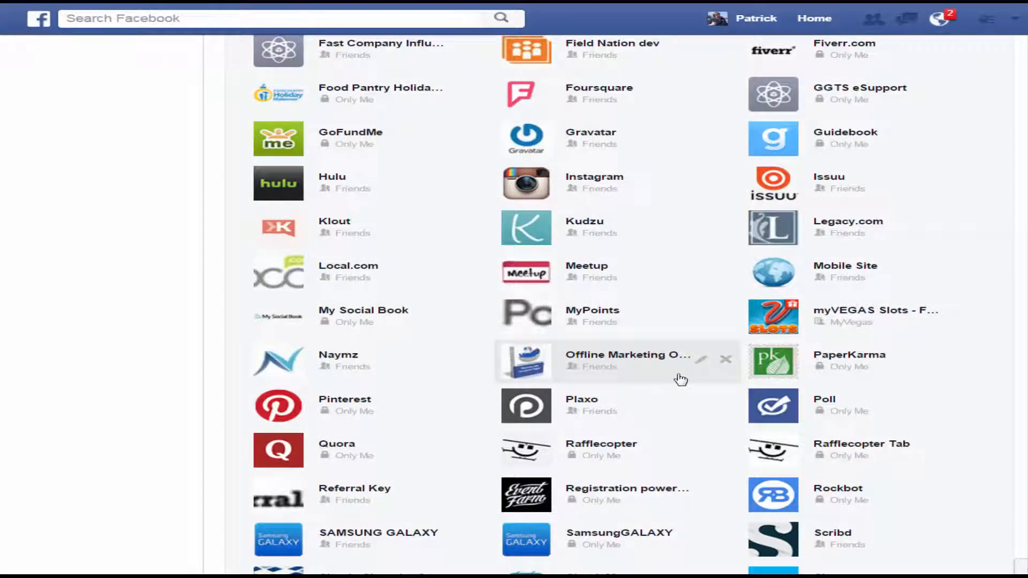
pyautogui.moveTo(693, 180)
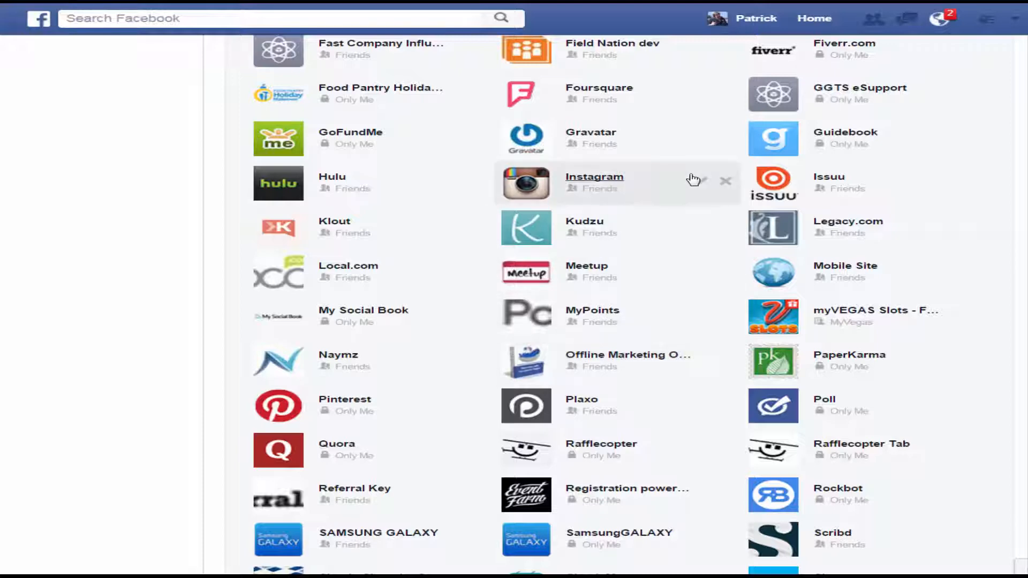
pyautogui.moveTo(672, 235)
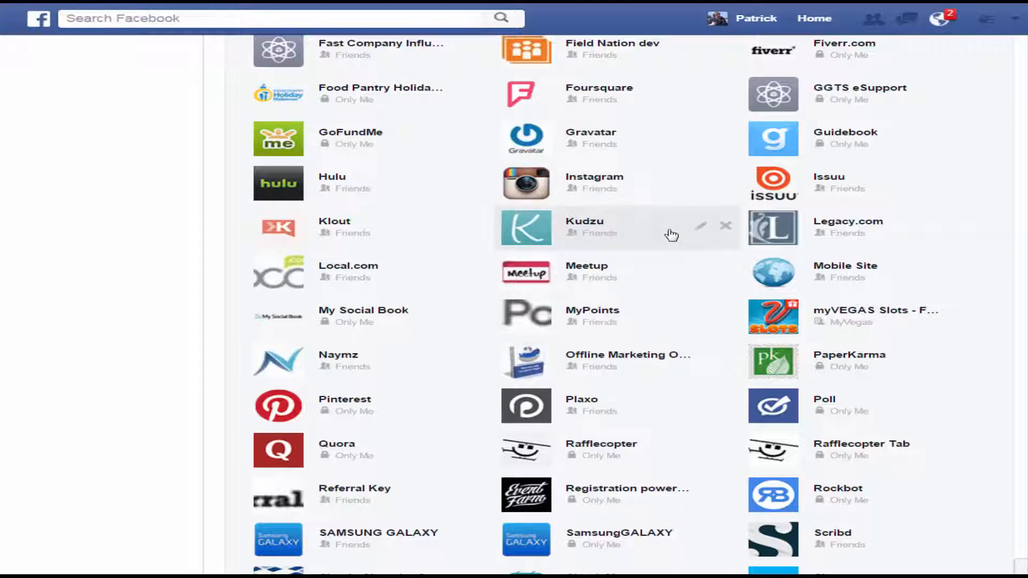
# Step: Scroll the logged-in apps list down to its end, SAMSUNG GALAXY through yp.com
pyautogui.scroll(-3)
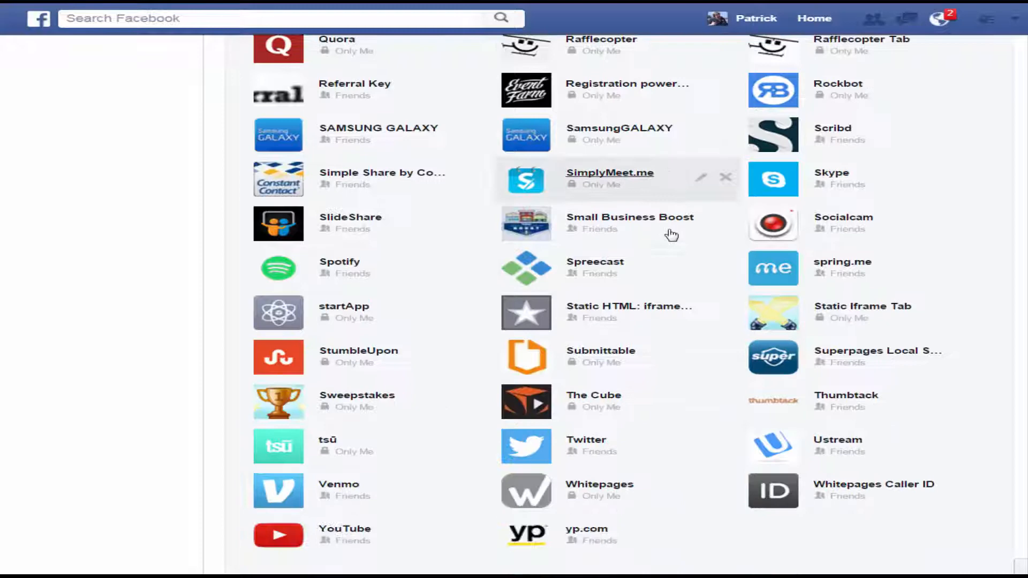
pyautogui.scroll(-3)
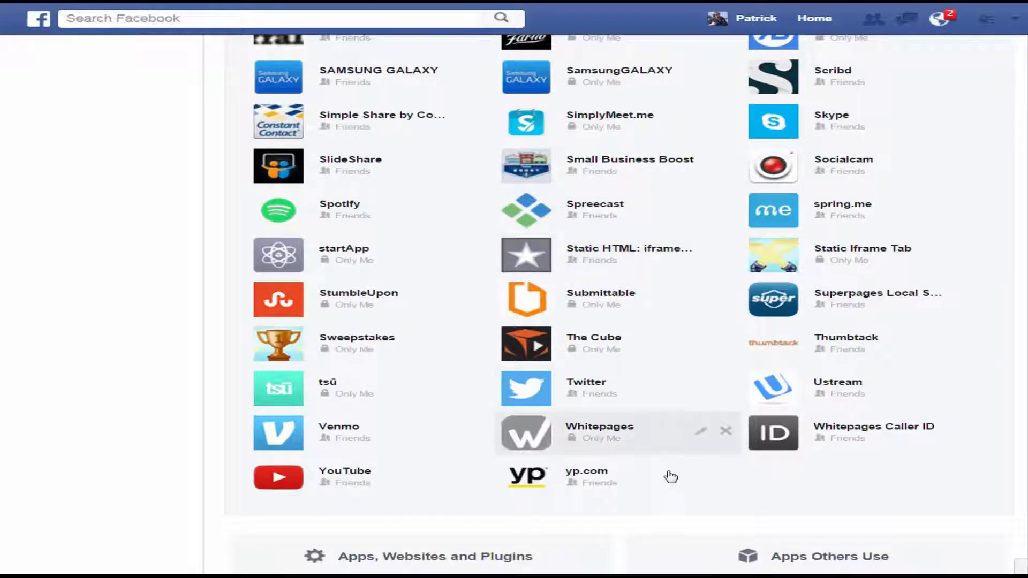
pyautogui.moveTo(932, 394)
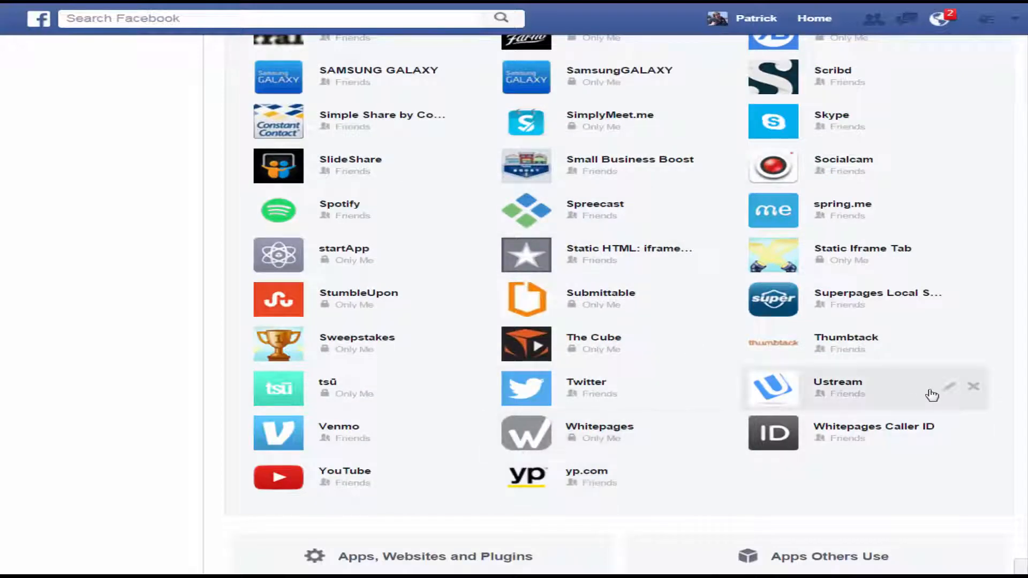
pyautogui.moveTo(975, 200)
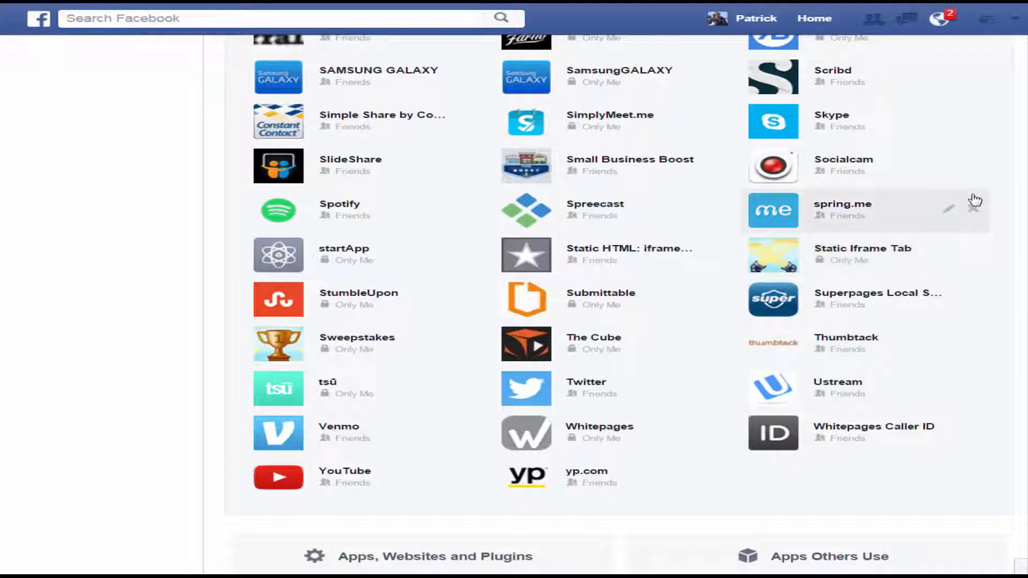
pyautogui.moveTo(975, 170)
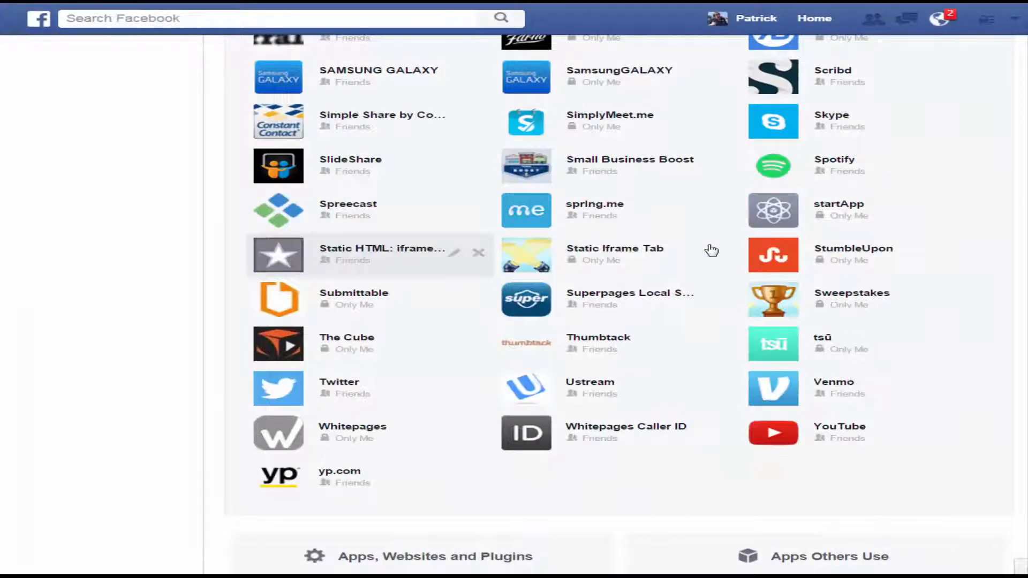
pyautogui.moveTo(711, 275)
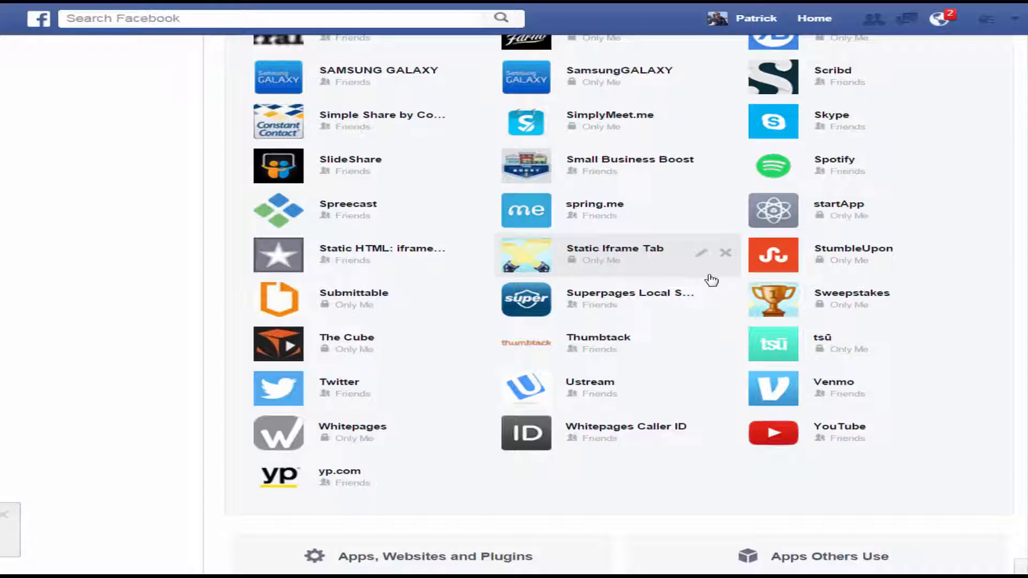
pyautogui.moveTo(973, 293)
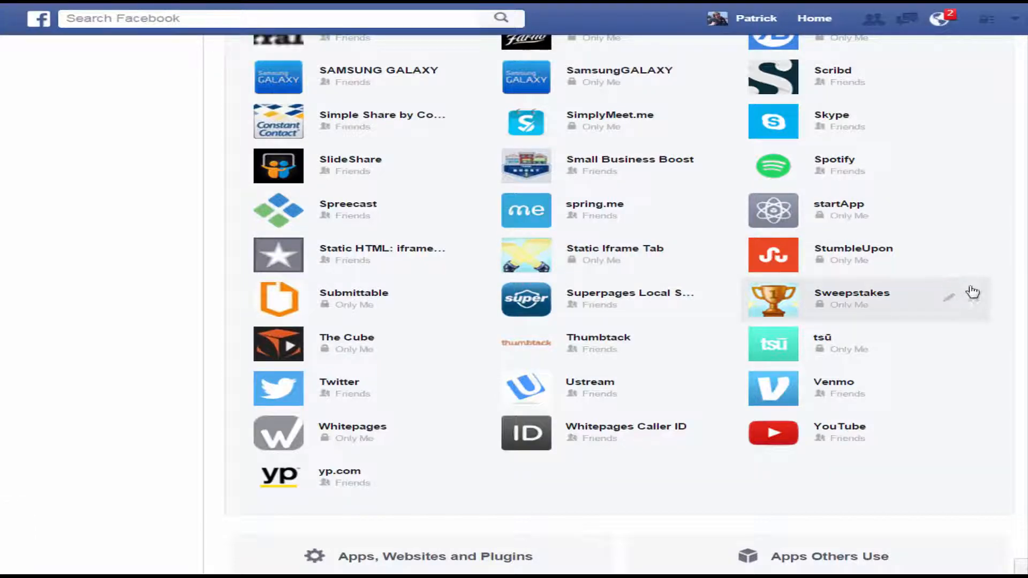
# Step: Scroll the app list back up to show Hulu through startApp
pyautogui.scroll(3)
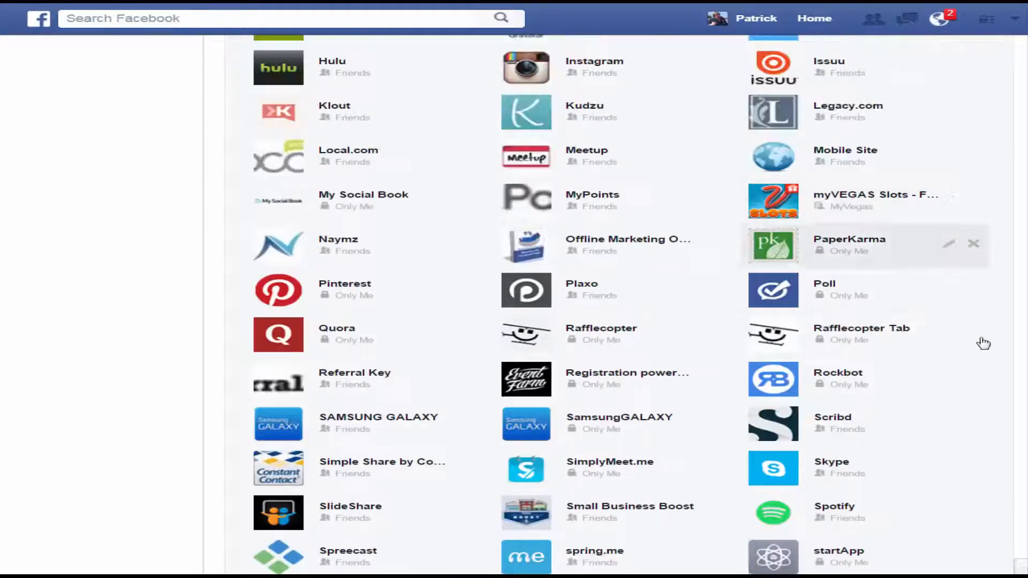
pyautogui.moveTo(994, 253)
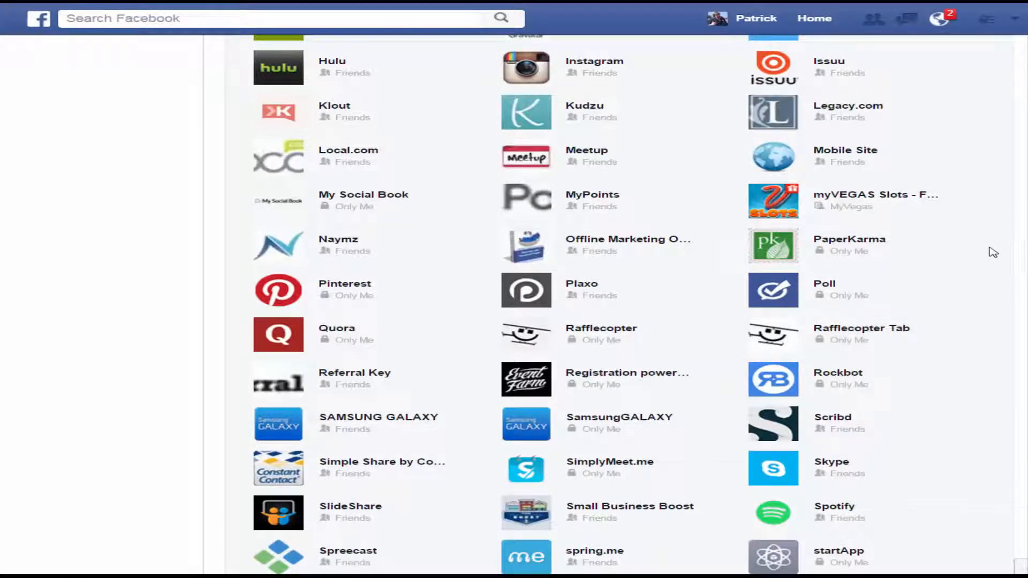
pyautogui.moveTo(850, 247)
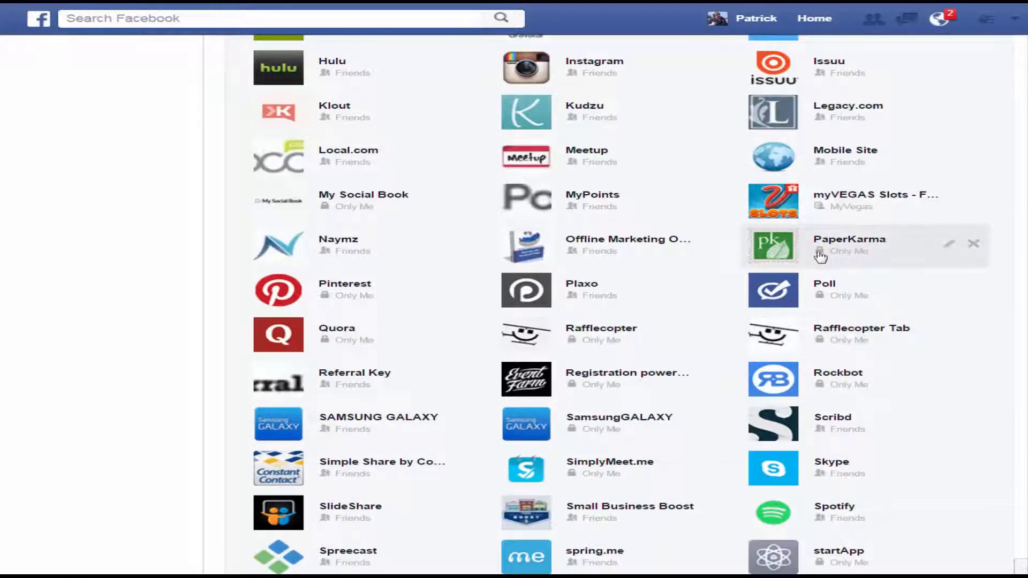
pyautogui.moveTo(857, 270)
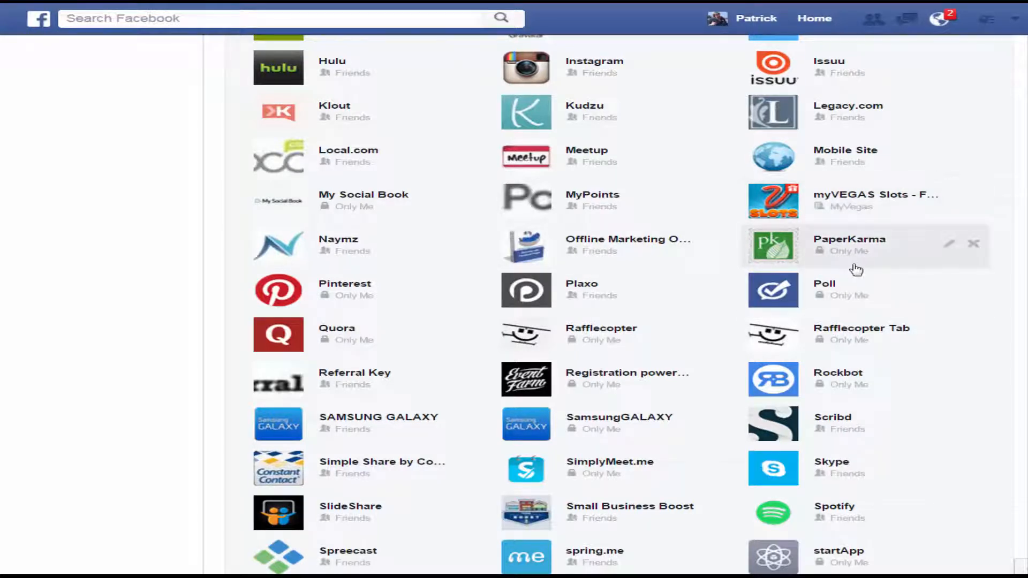
pyautogui.moveTo(862, 261)
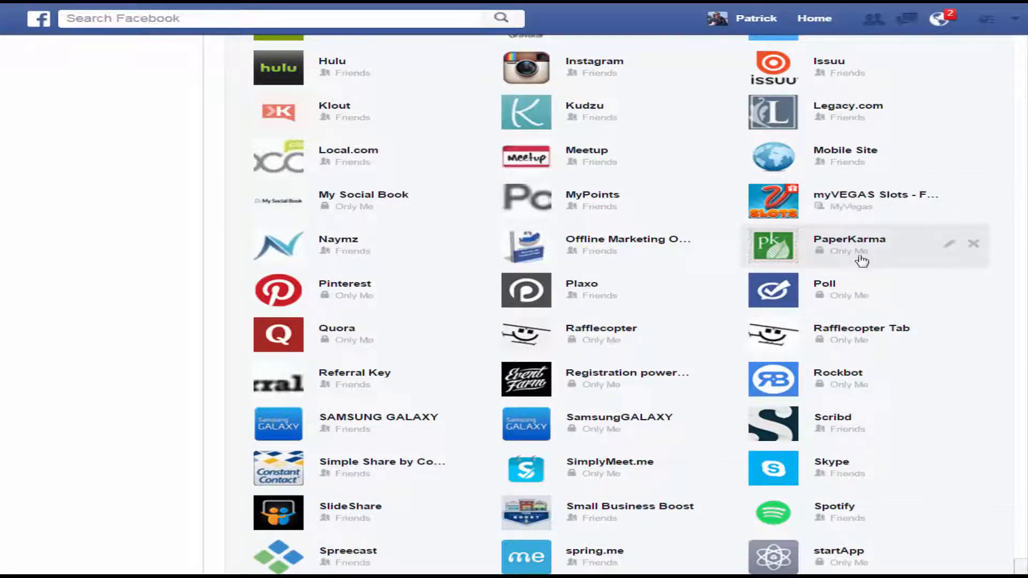
pyautogui.moveTo(892, 262)
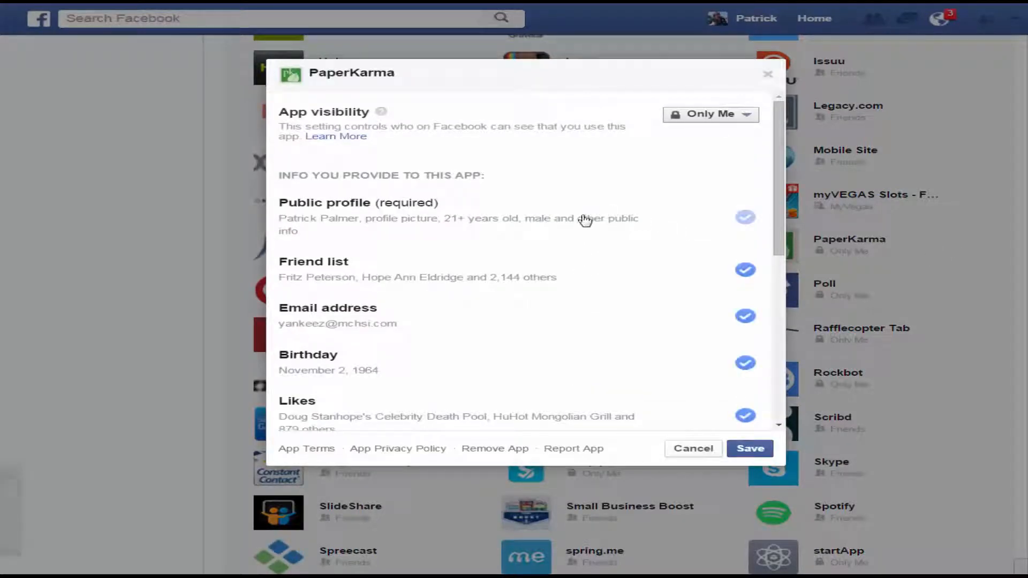
pyautogui.moveTo(778, 195)
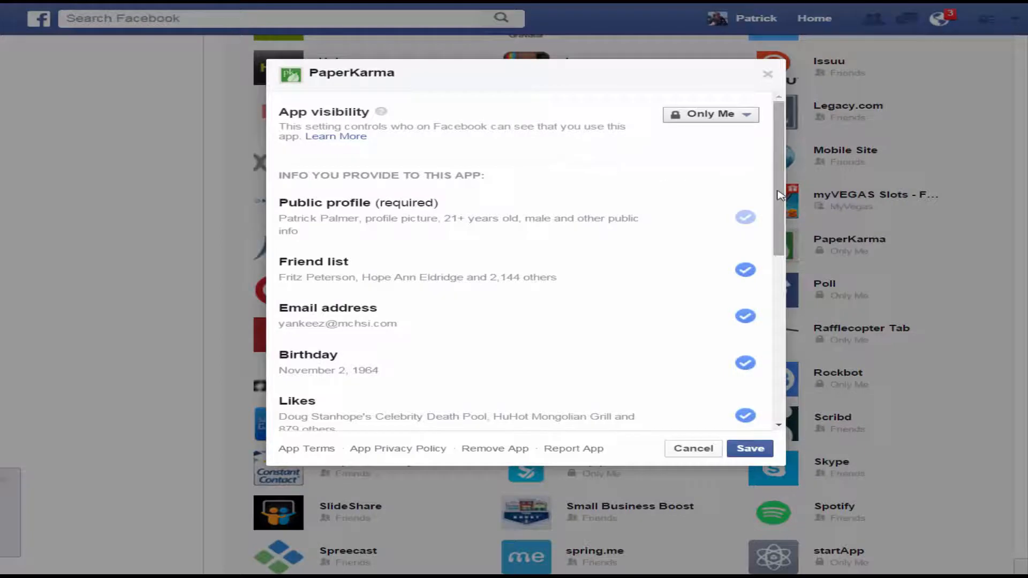
# Step: Review PaperKarma's visibility choices and cancel its settings dialog without changes
pyautogui.scroll(-3)
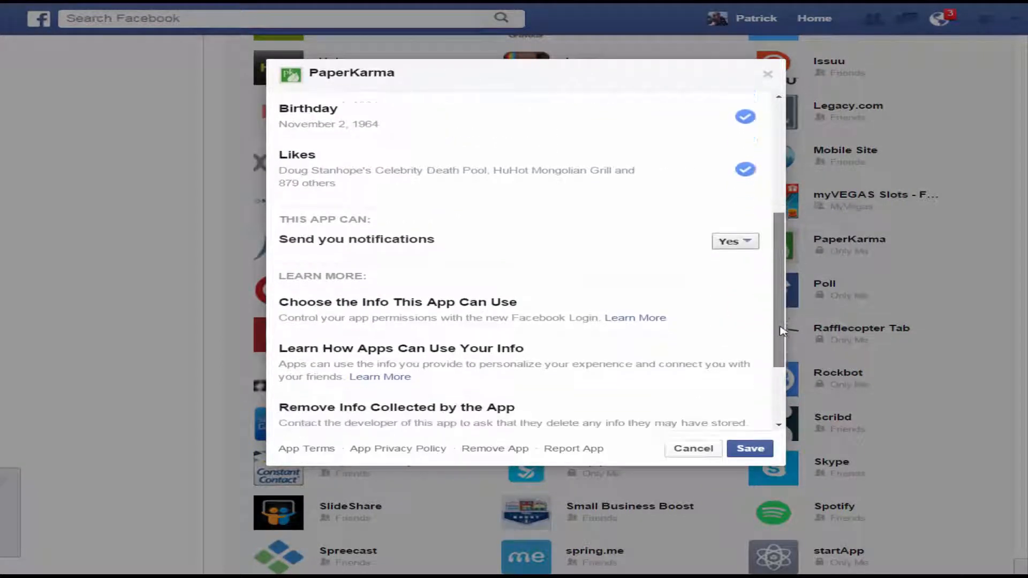
pyautogui.scroll(-3)
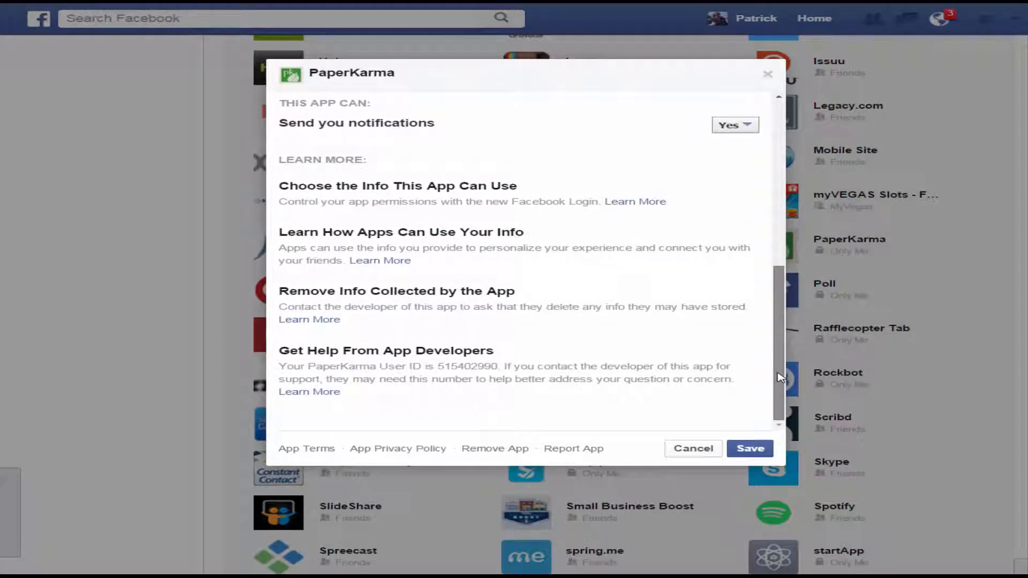
pyautogui.scroll(3)
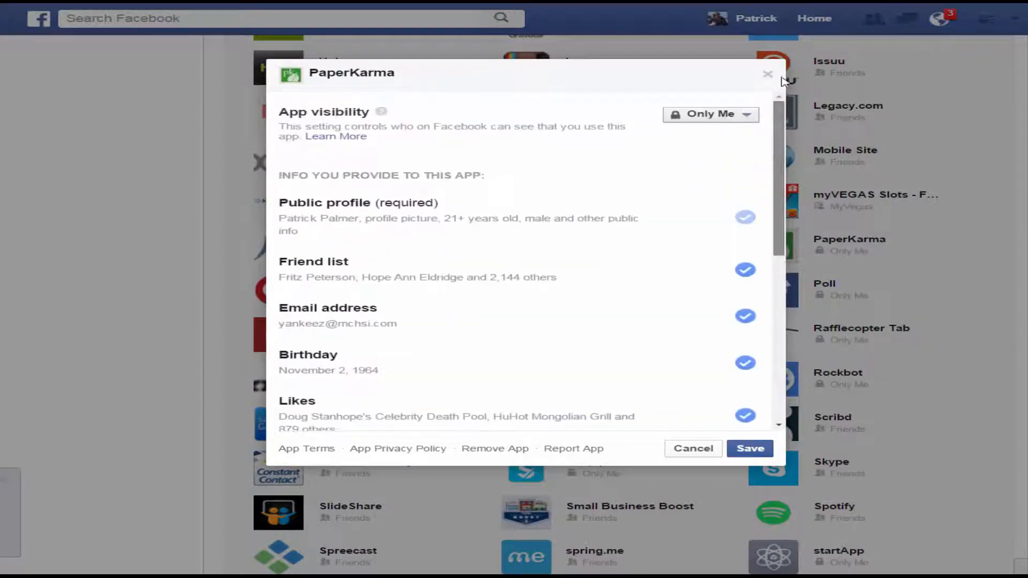
pyautogui.click(710, 113)
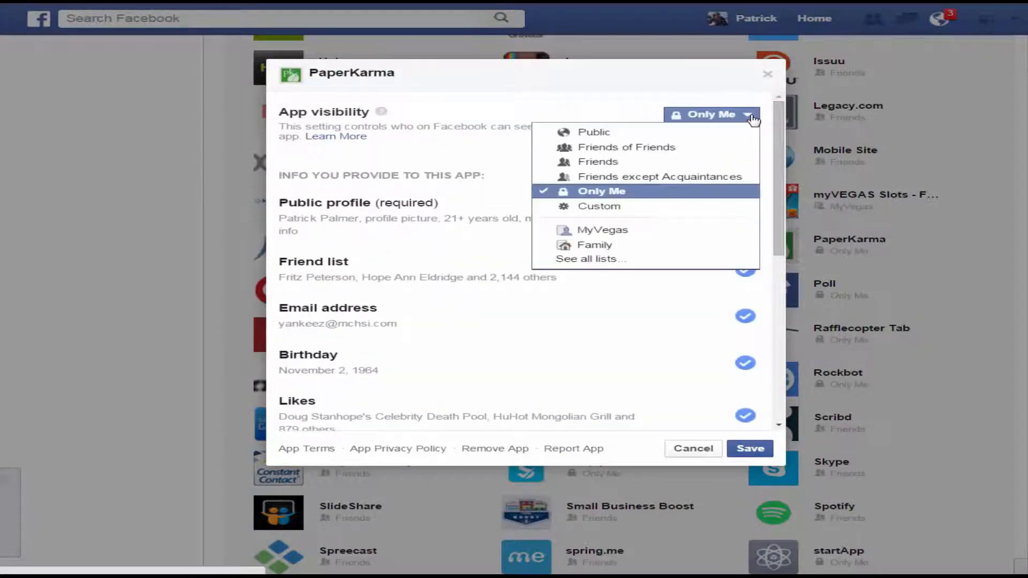
pyautogui.moveTo(659, 177)
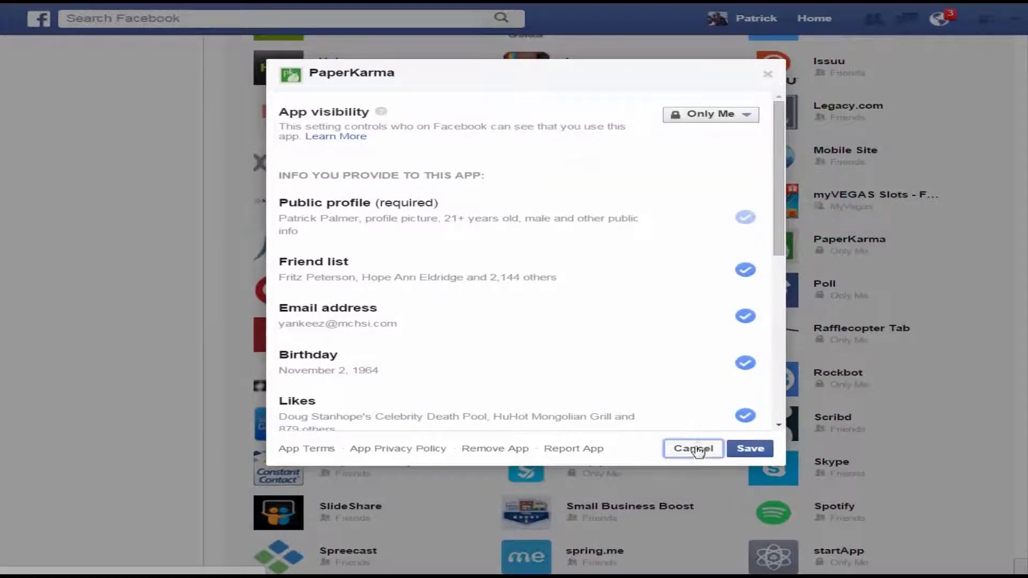
pyautogui.click(693, 449)
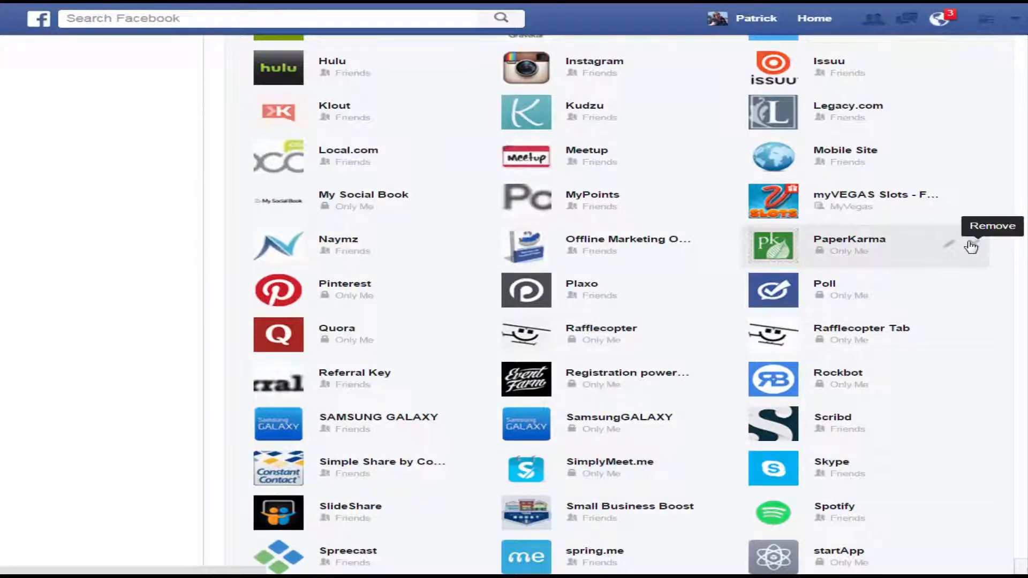
# Step: Remove PaperKarma from the logged-in apps and scroll up to BizReferrals through Pinterest
pyautogui.click(991, 226)
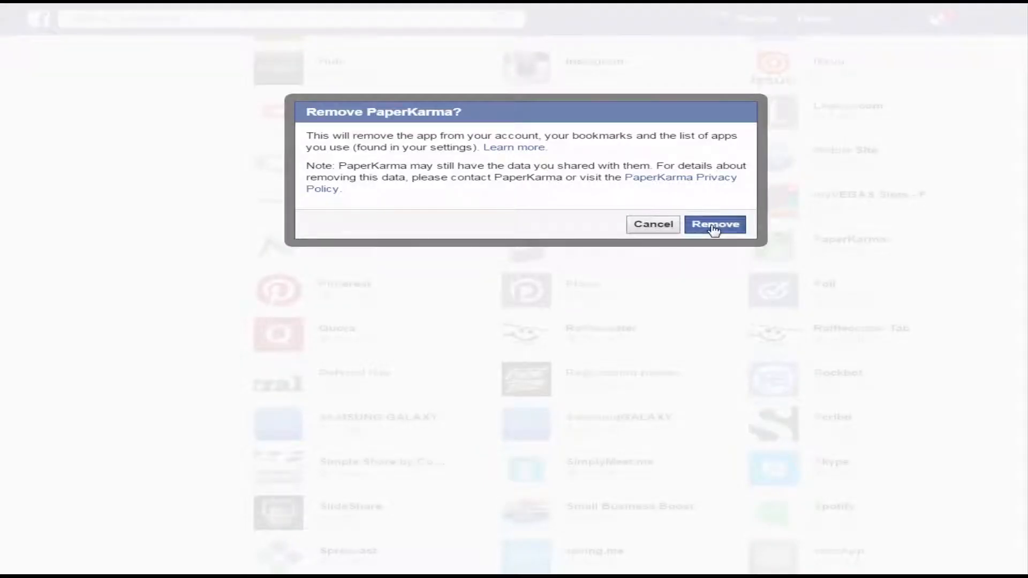
pyautogui.click(714, 223)
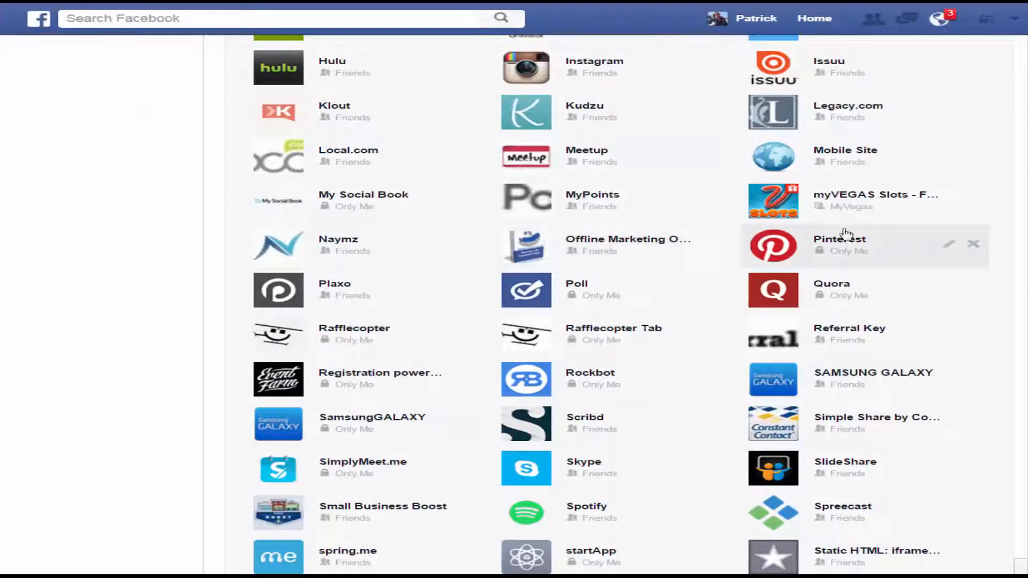
pyautogui.scroll(3)
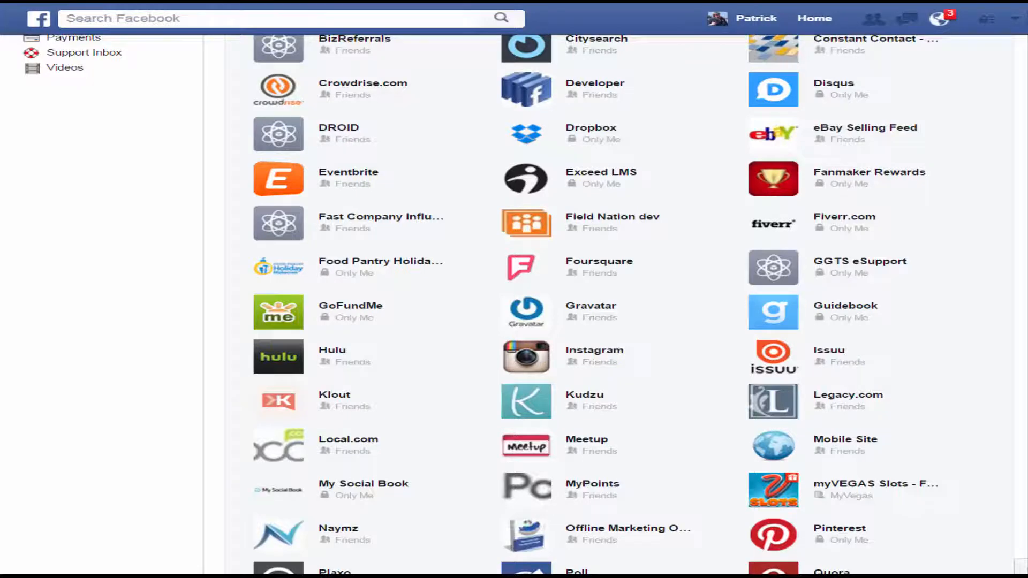
# Step: Remove Bandsintown from the logged-in apps, confirming in the dialog
pyautogui.scroll(3)
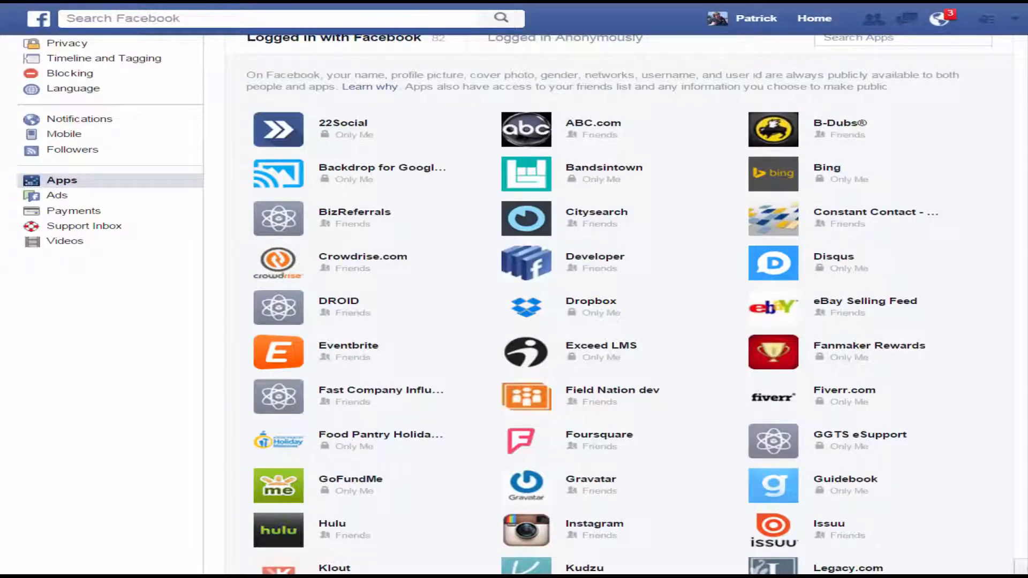
pyautogui.moveTo(721, 177)
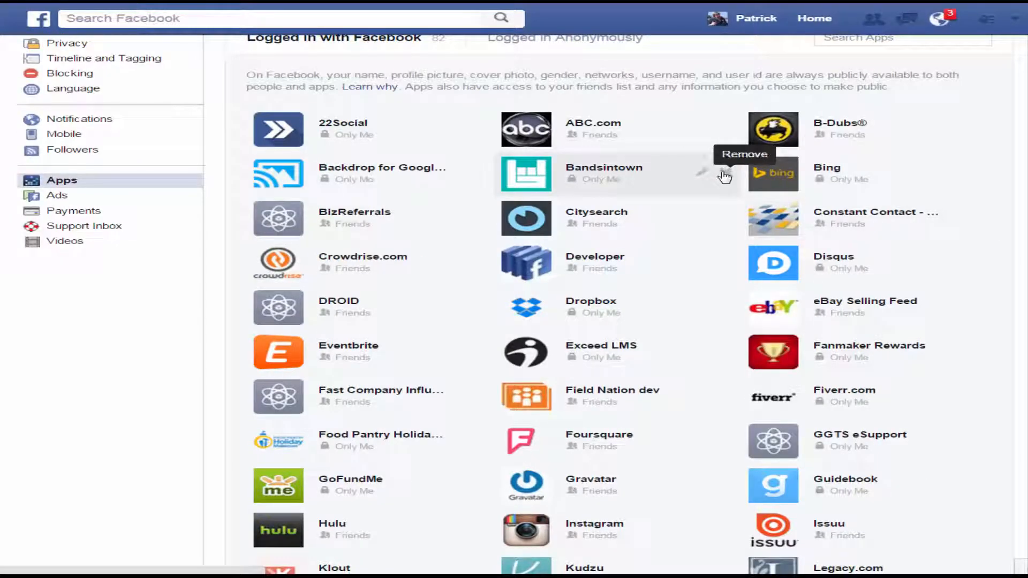
pyautogui.click(745, 154)
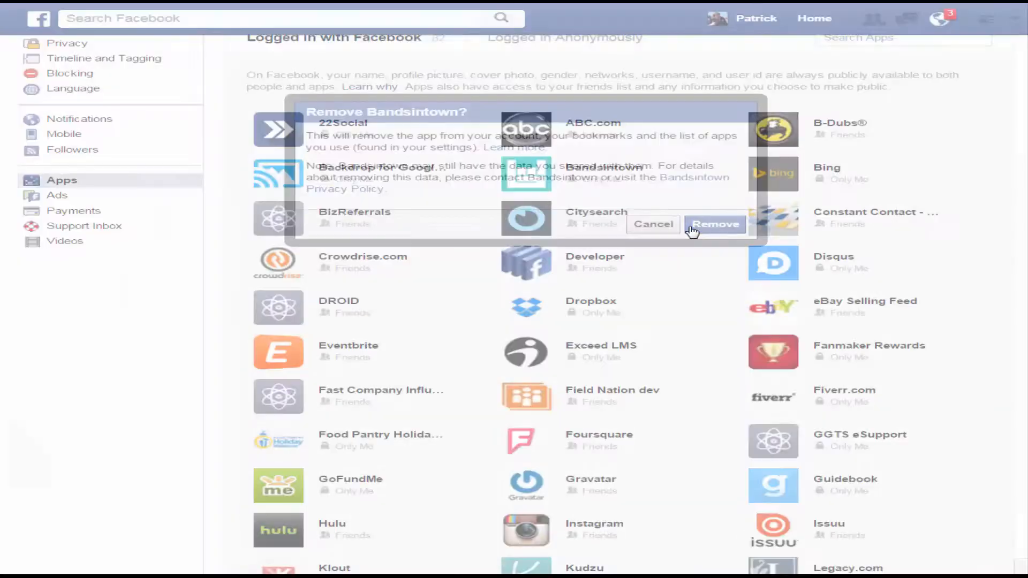
pyautogui.click(715, 224)
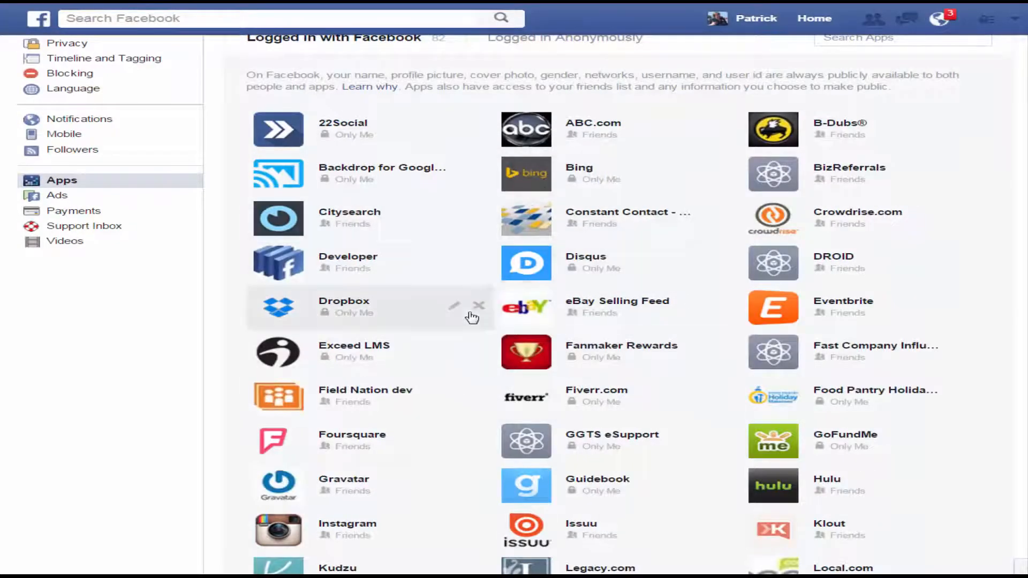
# Step: Look over the remaining app list, then switch to the General Account Settings page
pyautogui.scroll(-3)
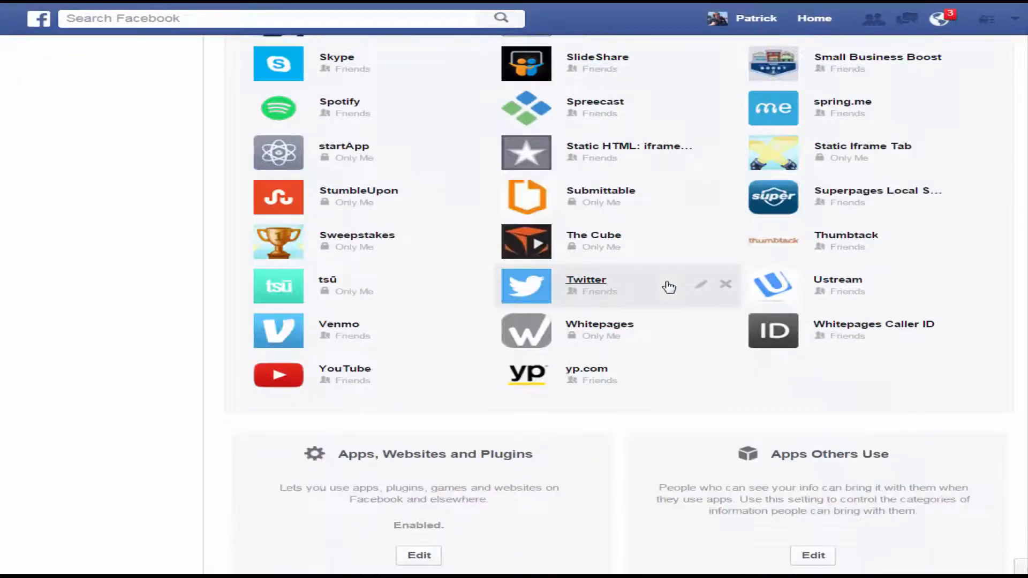
pyautogui.scroll(3)
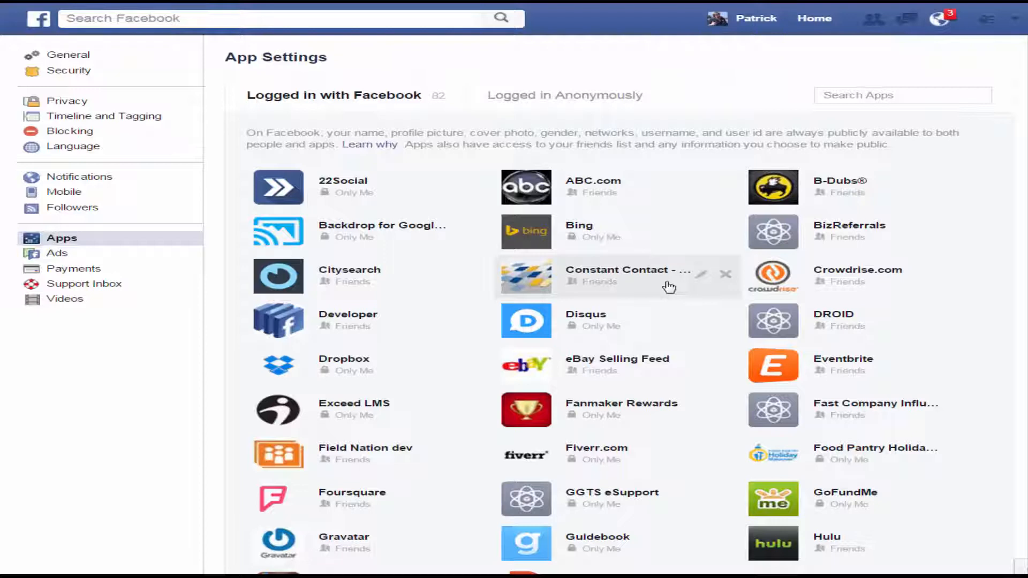
pyautogui.moveTo(697, 145)
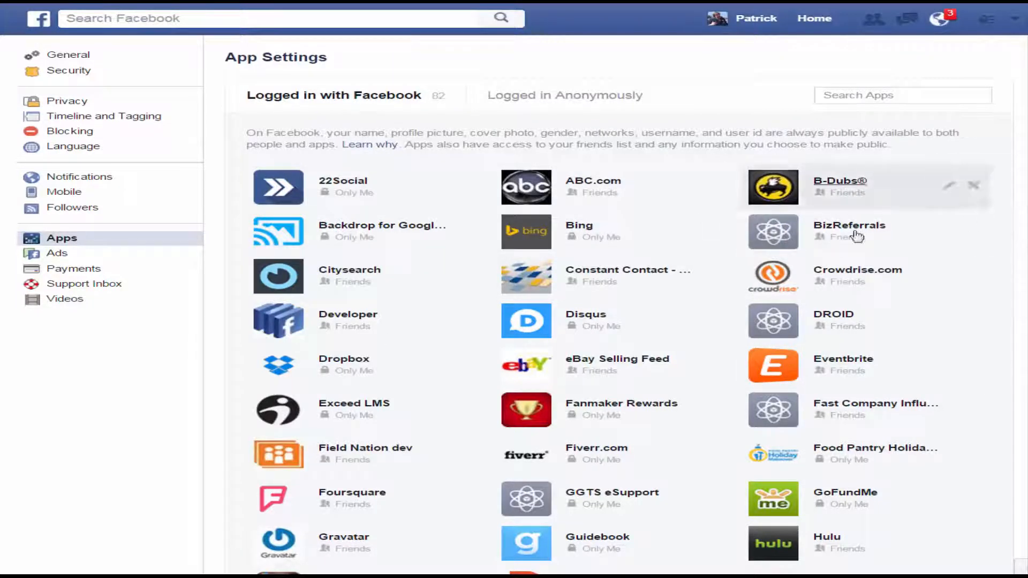
pyautogui.moveTo(1003, 460)
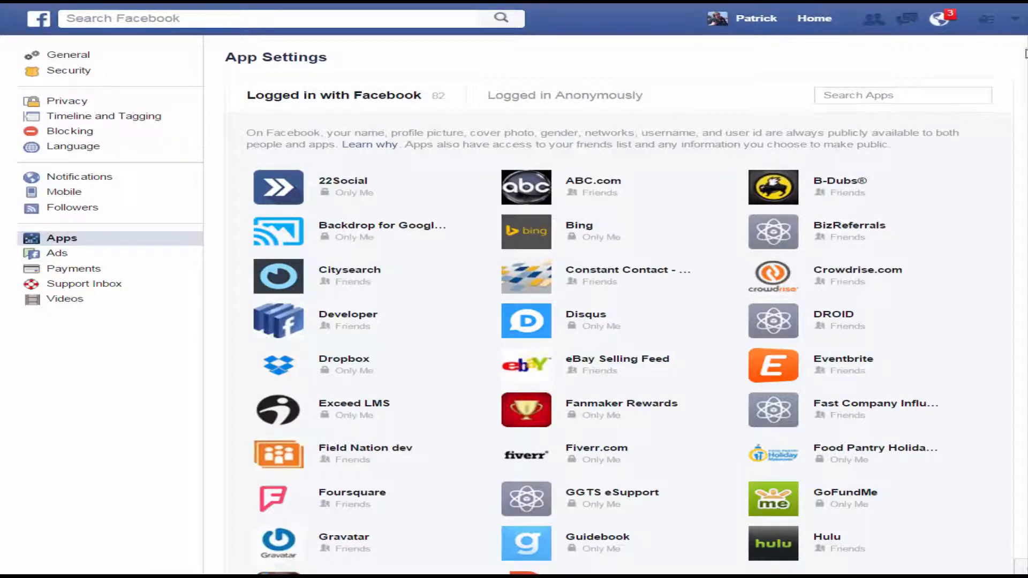
pyautogui.click(1016, 18)
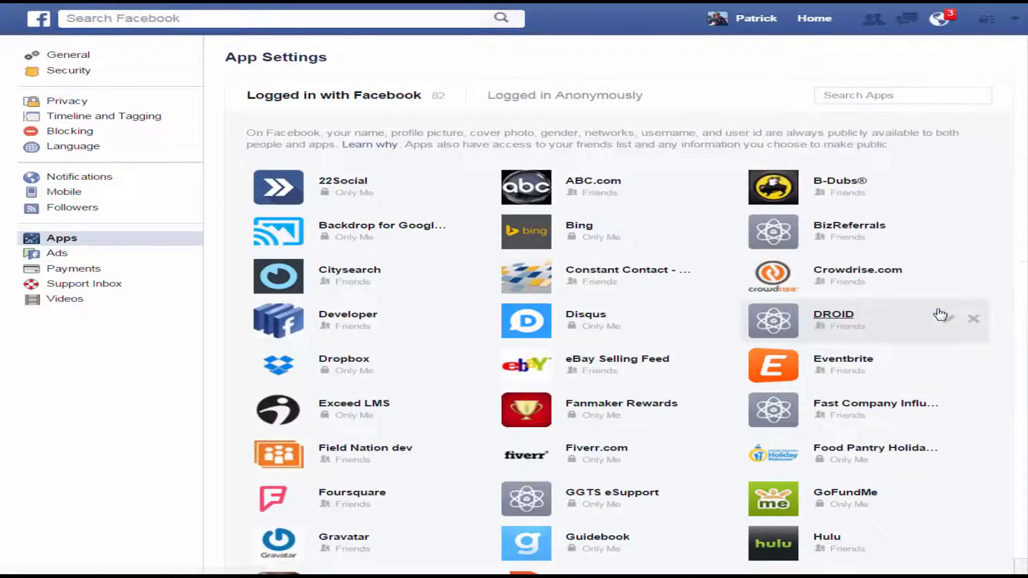
pyautogui.click(68, 54)
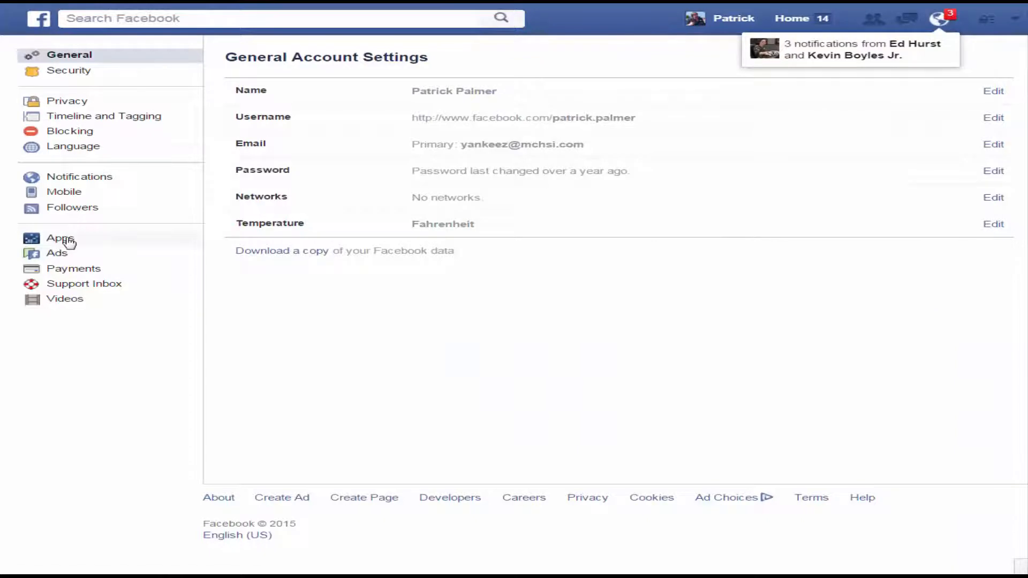
# Step: Reopen App Settings and expand the logged-in apps list with Show All to review the updated list
pyautogui.click(60, 237)
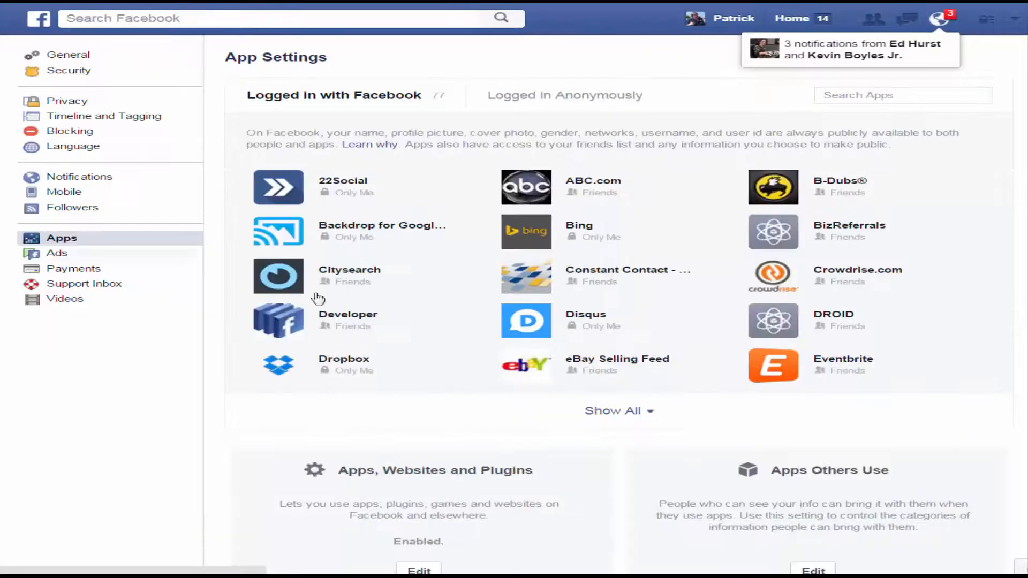
pyautogui.moveTo(617, 412)
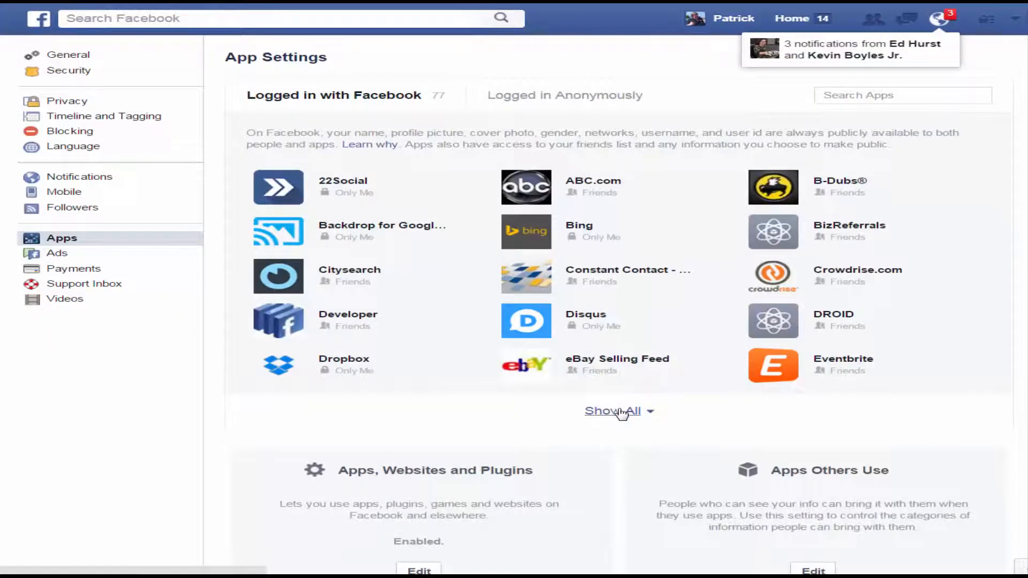
pyautogui.scroll(-3)
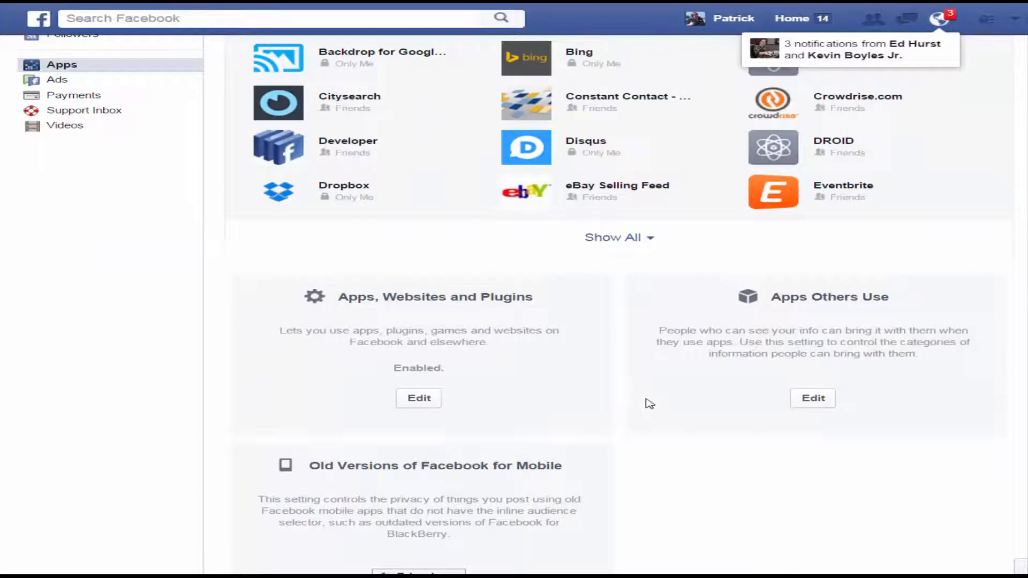
pyautogui.scroll(-3)
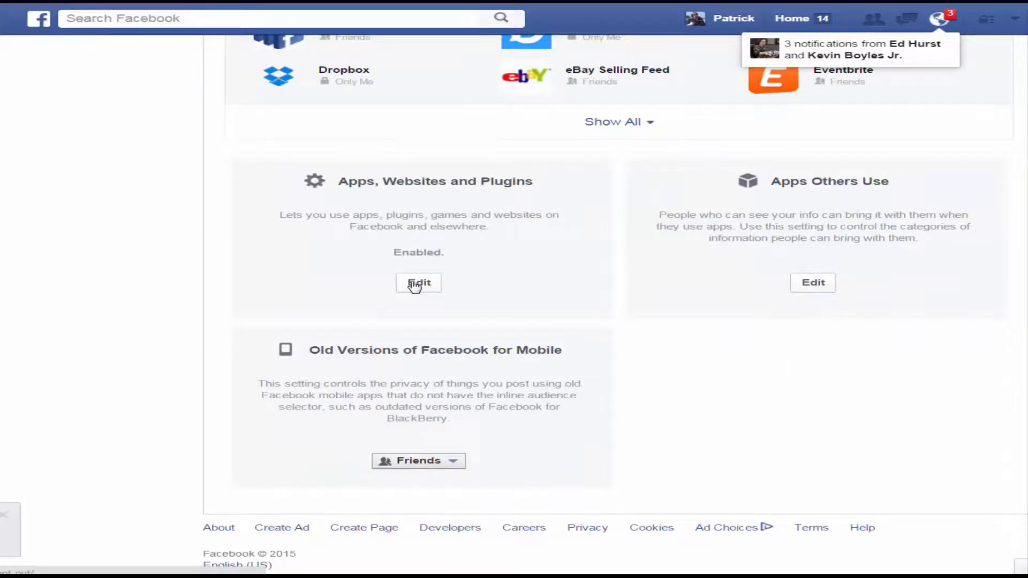
pyautogui.scroll(3)
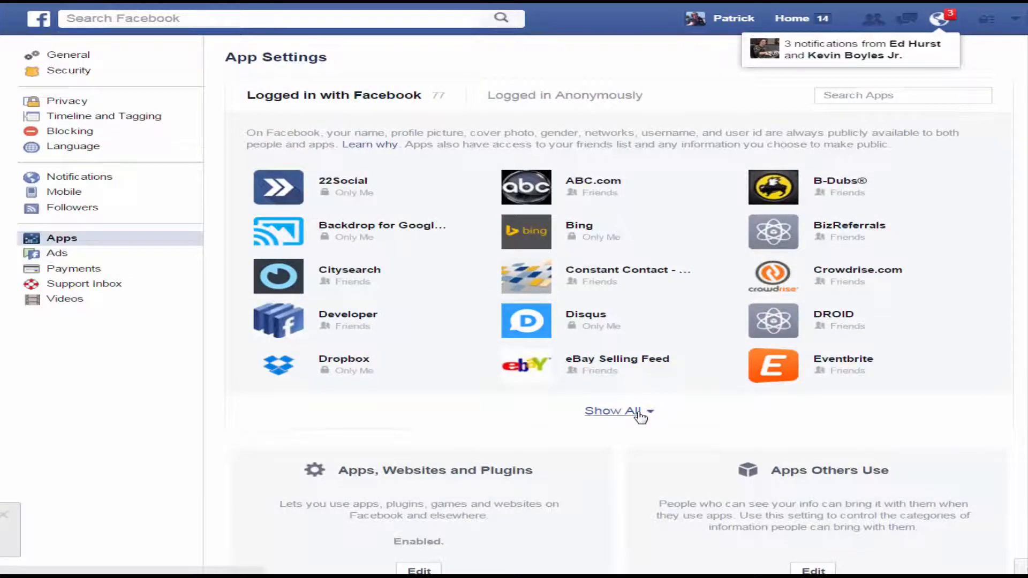
pyautogui.click(613, 411)
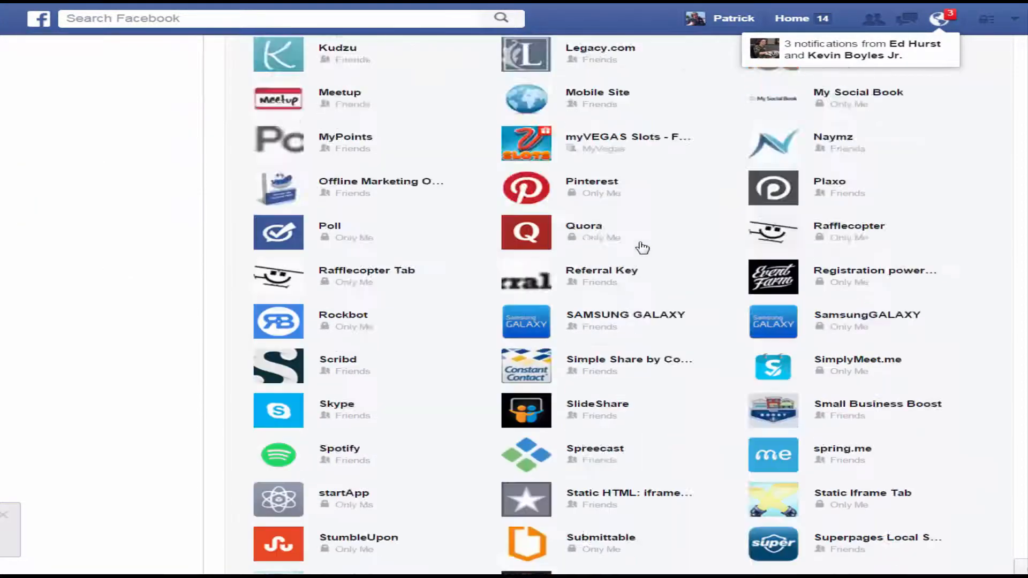
pyautogui.scroll(-3)
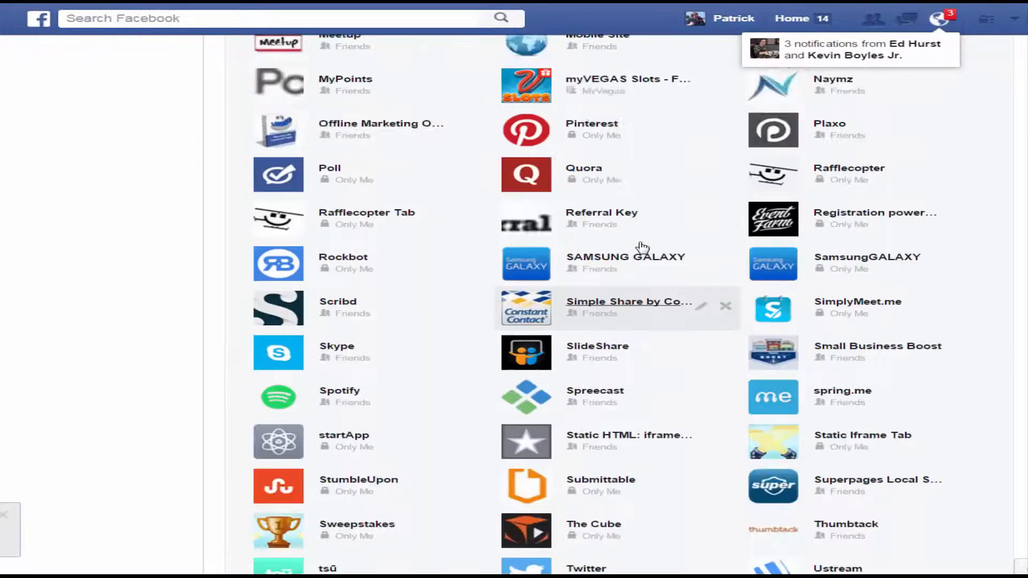
pyautogui.scroll(3)
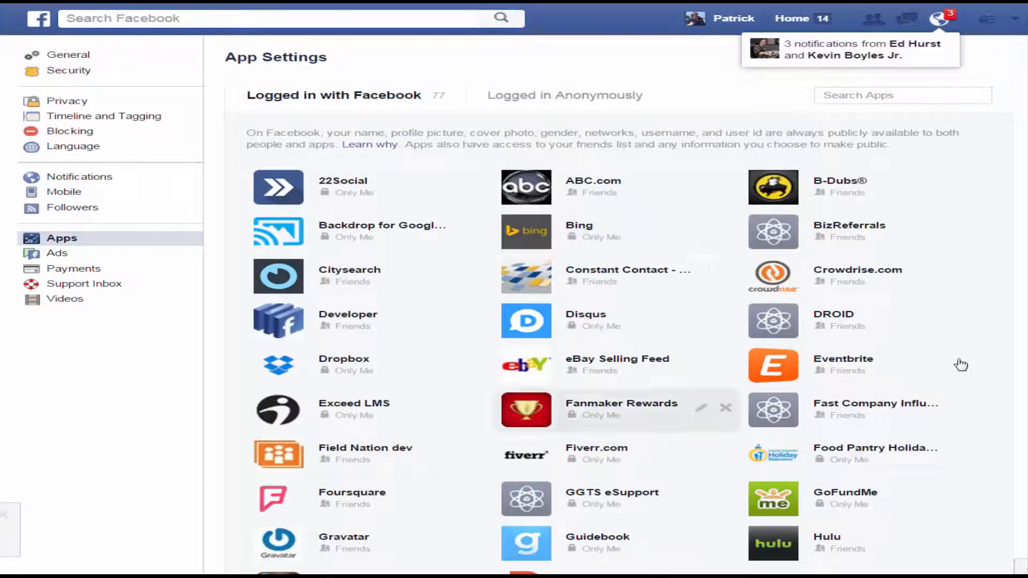
pyautogui.moveTo(961, 364)
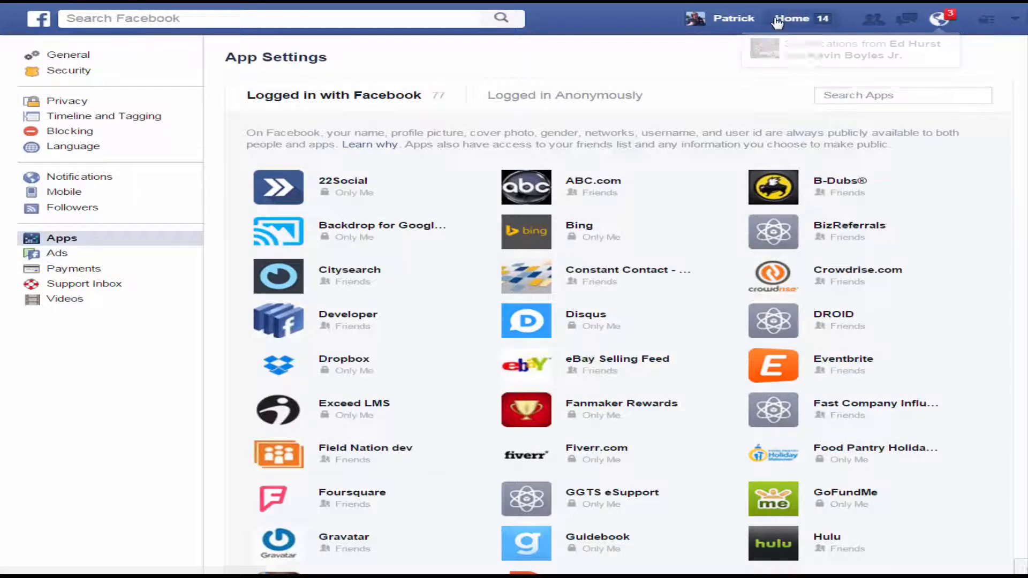
# Step: Return to the News Feed via Home in the top bar
pyautogui.click(792, 18)
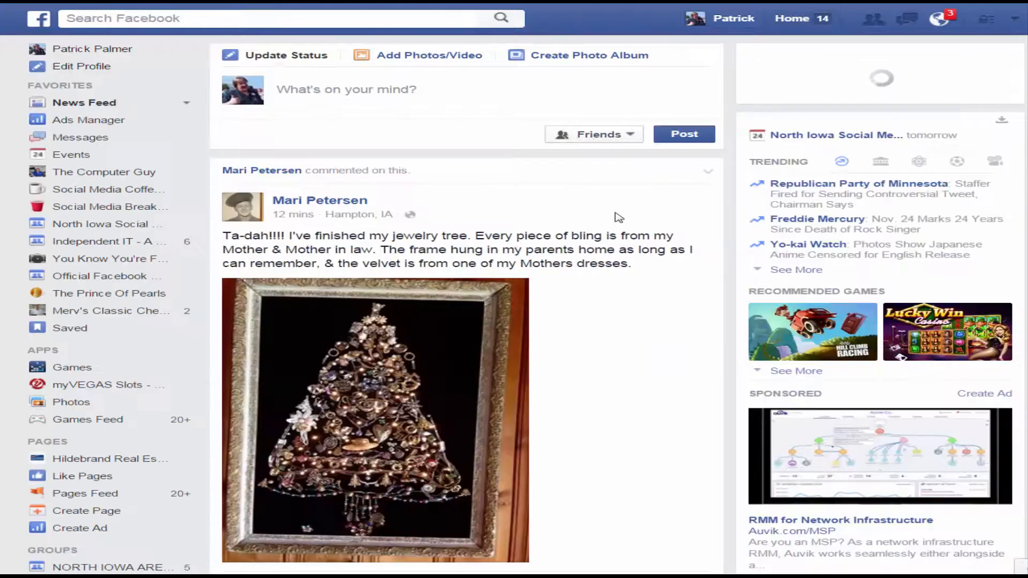
# Step: Scroll through several News Feed posts and bring up the account menu from the top-right arrow
pyautogui.scroll(-3)
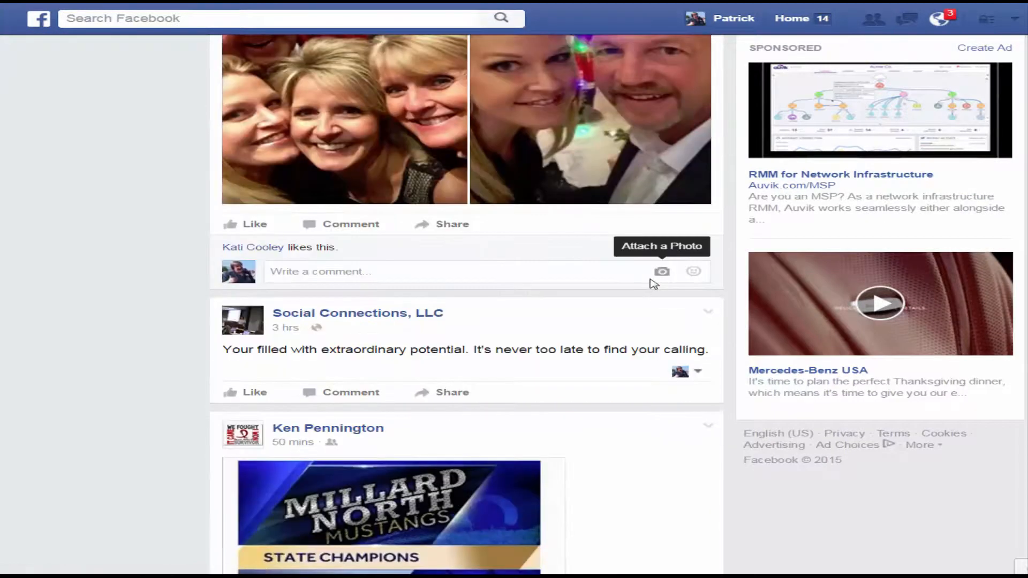
pyautogui.scroll(-3)
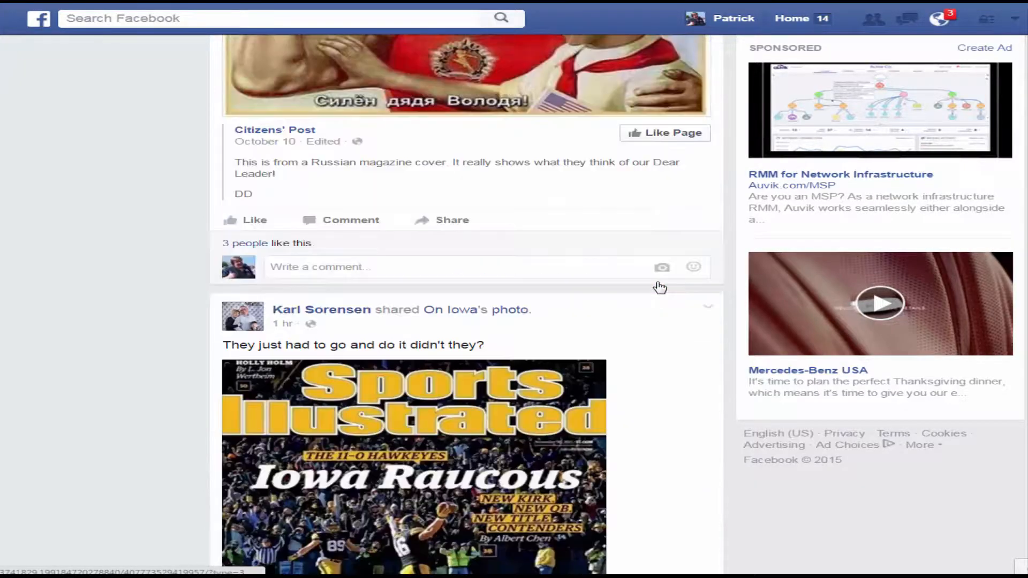
pyautogui.scroll(-3)
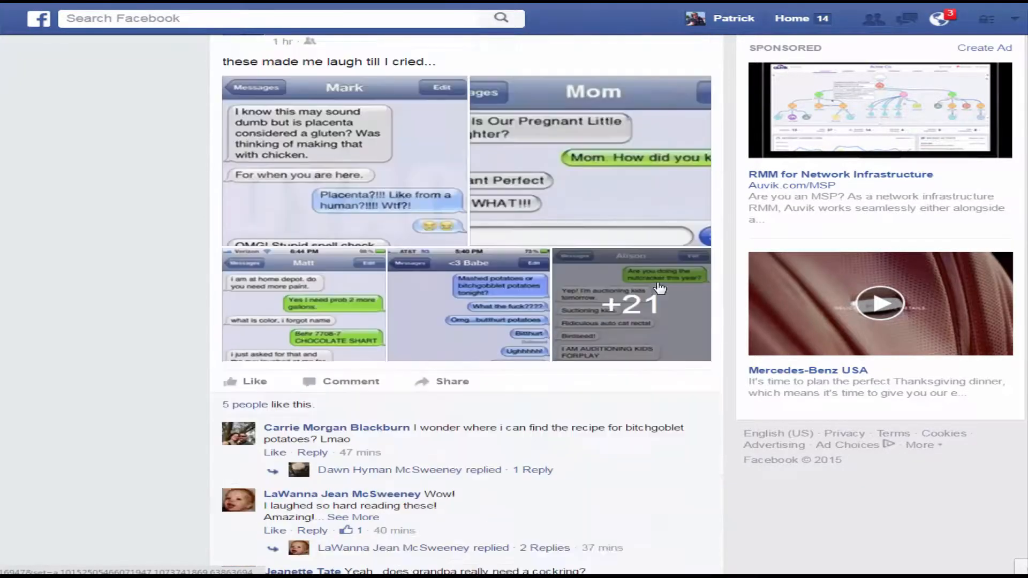
pyautogui.scroll(-3)
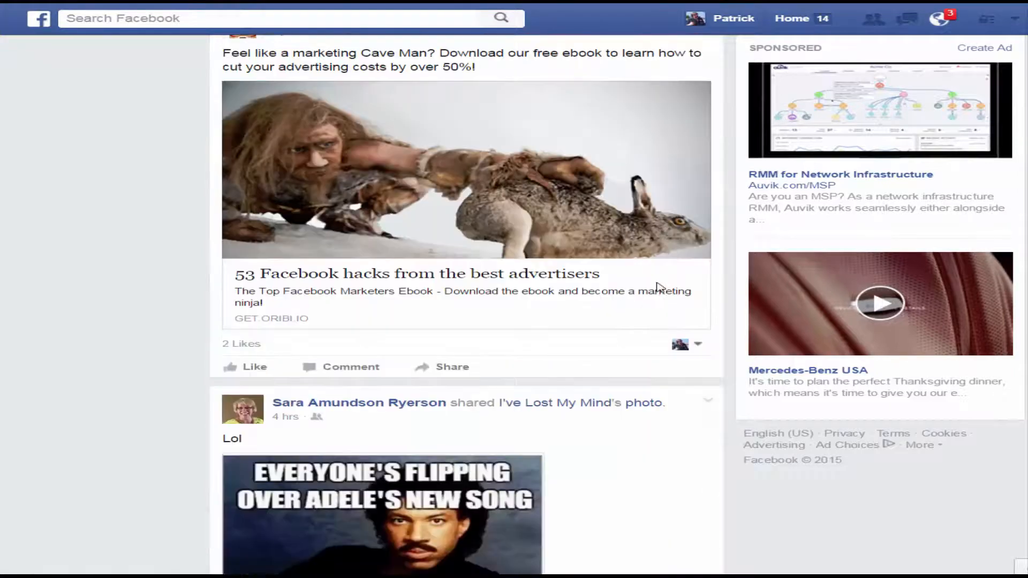
pyautogui.scroll(-3)
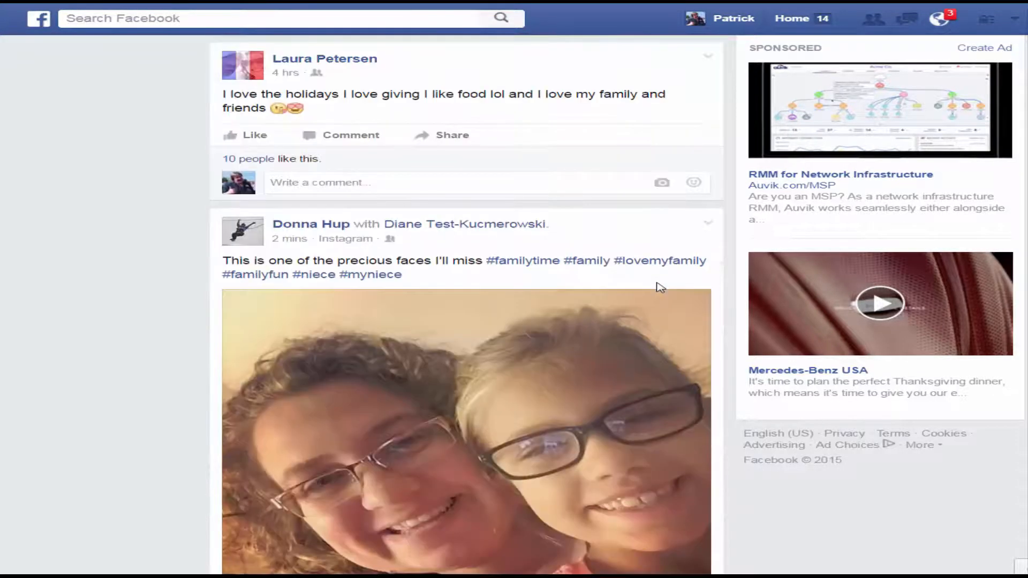
pyautogui.scroll(-3)
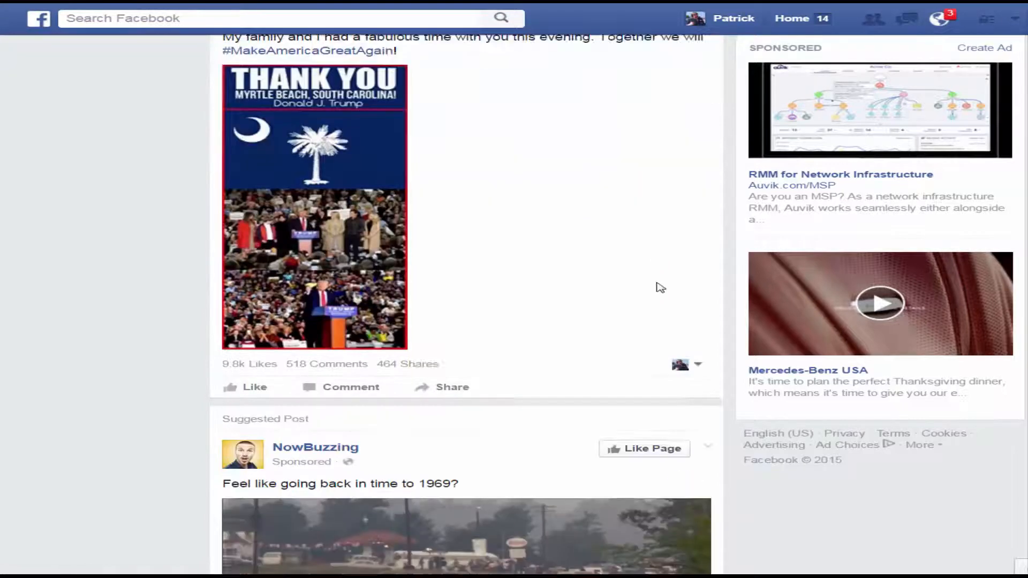
pyautogui.scroll(-3)
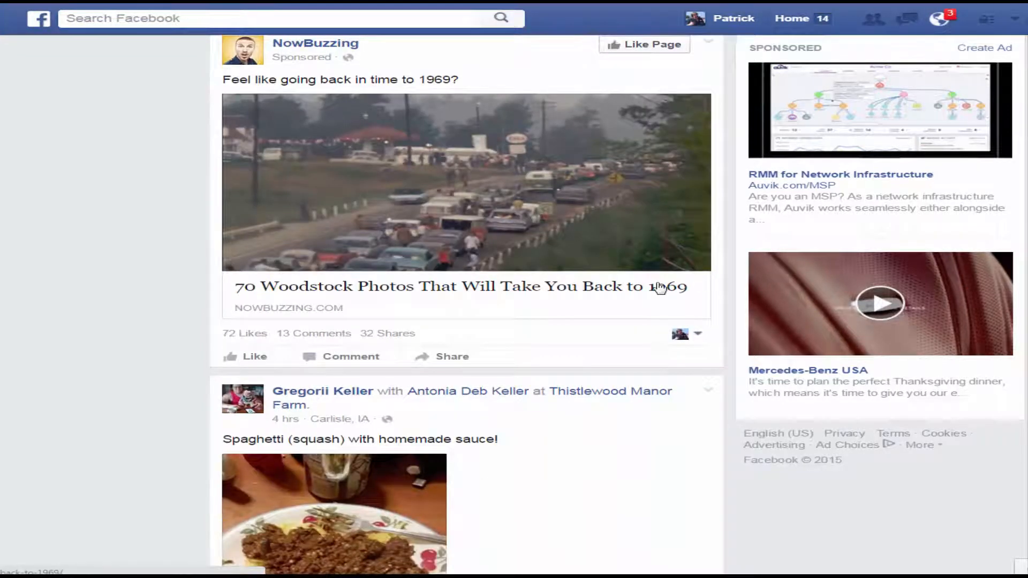
pyautogui.scroll(-3)
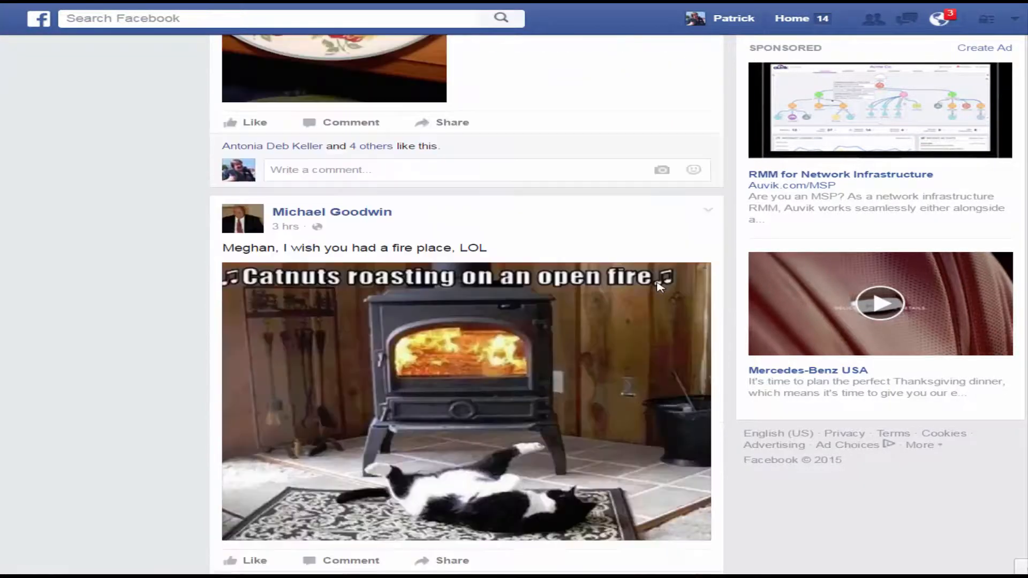
pyautogui.scroll(-3)
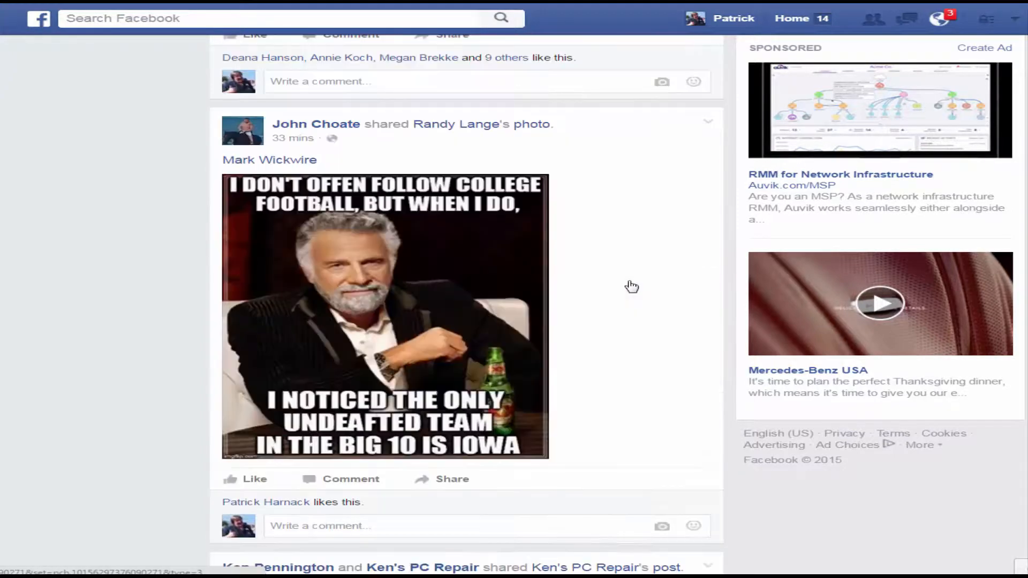
pyautogui.scroll(-3)
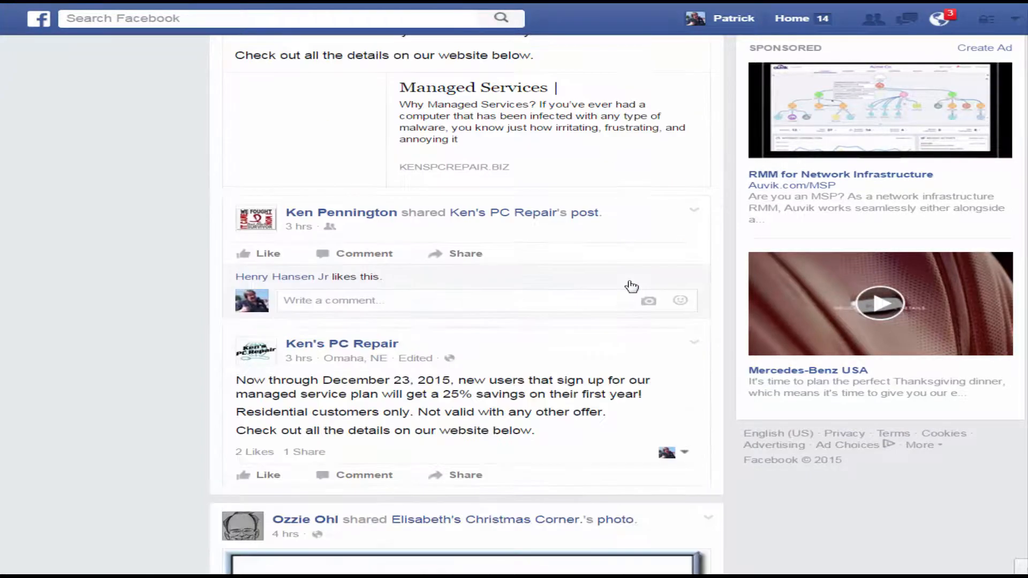
pyautogui.scroll(-3)
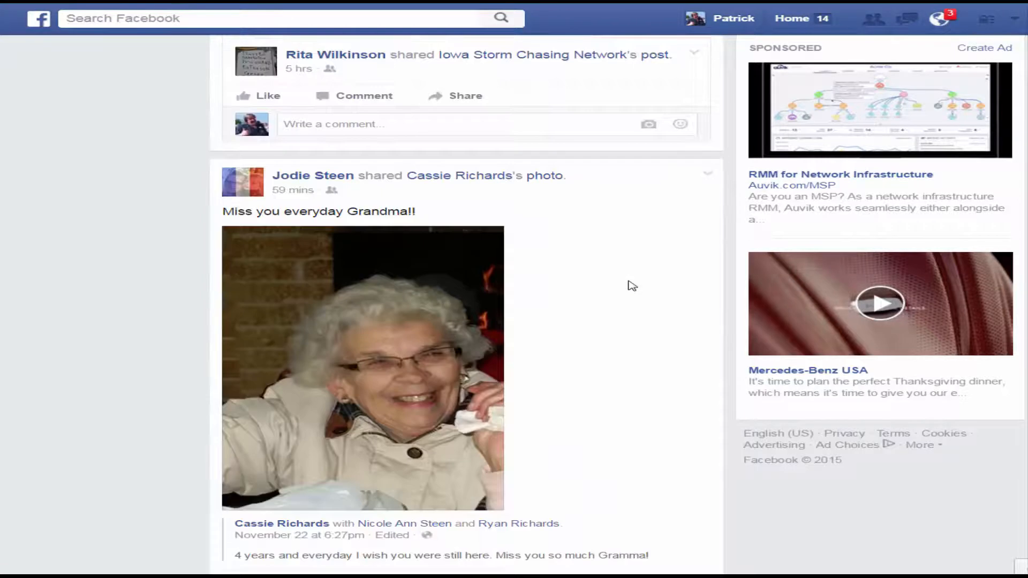
pyautogui.scroll(3)
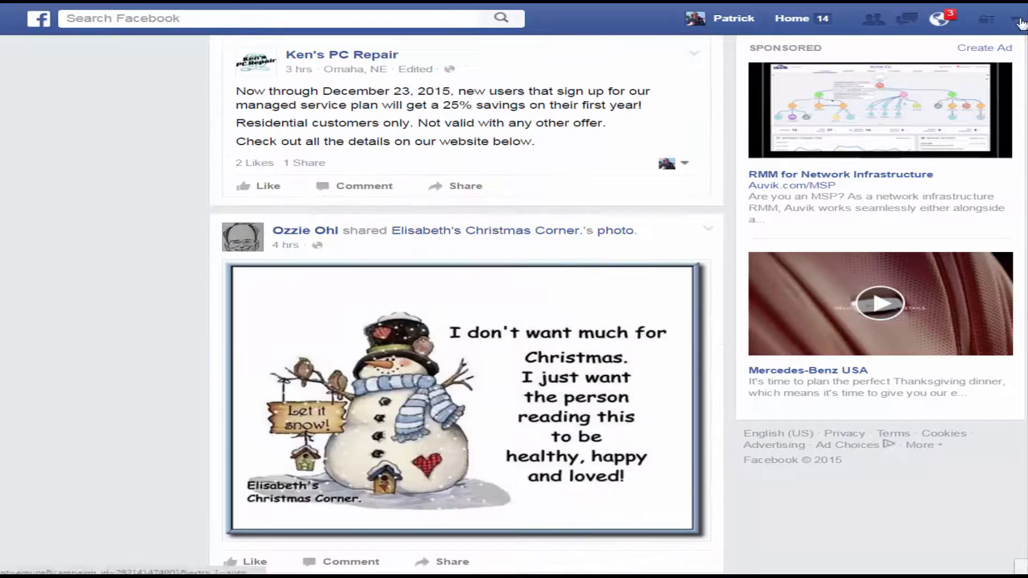
pyautogui.click(1018, 18)
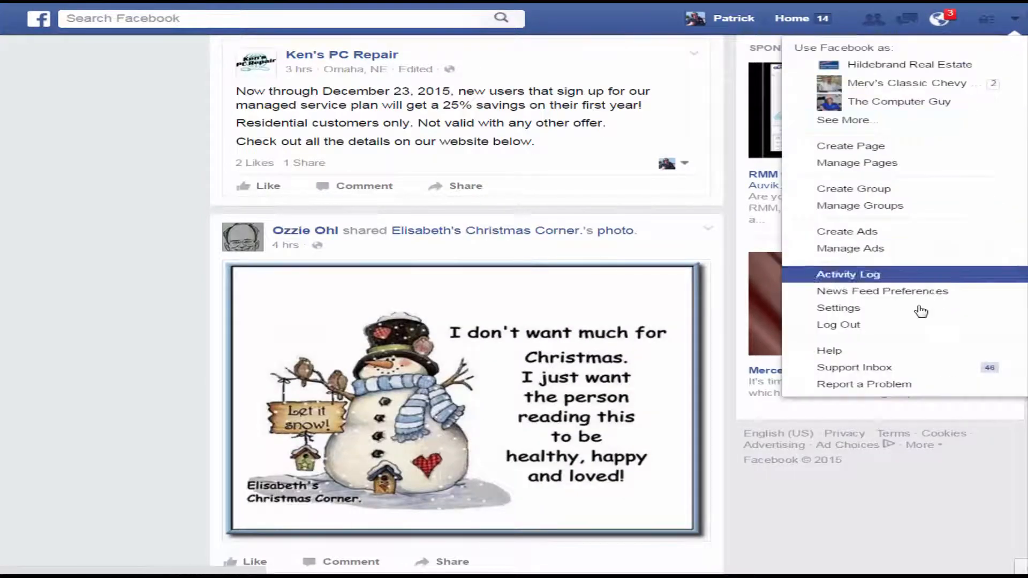
# Step: Go to Settings, then Apps, and expand the full logged-in apps list with Show All
pyautogui.click(837, 308)
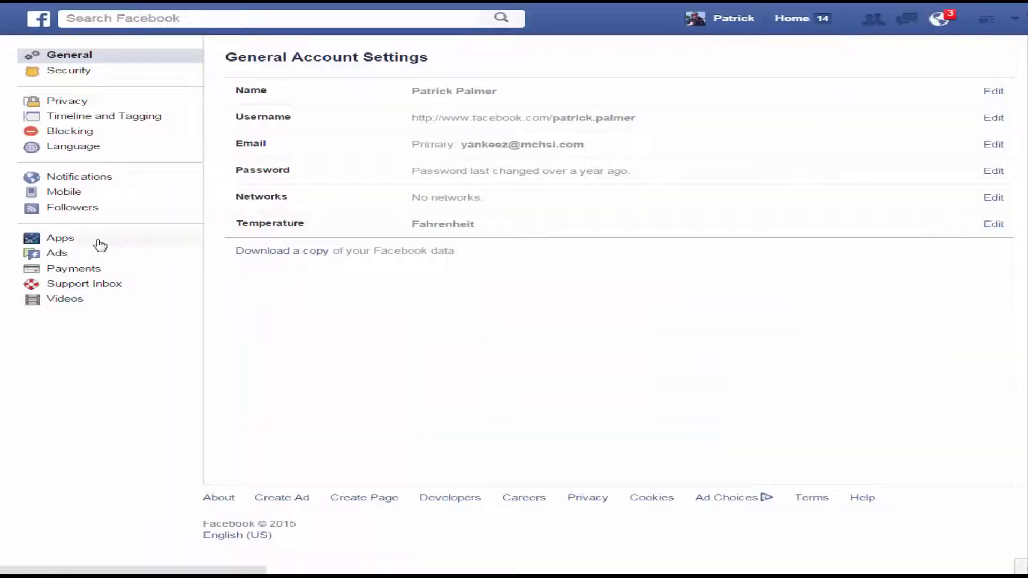
pyautogui.click(59, 237)
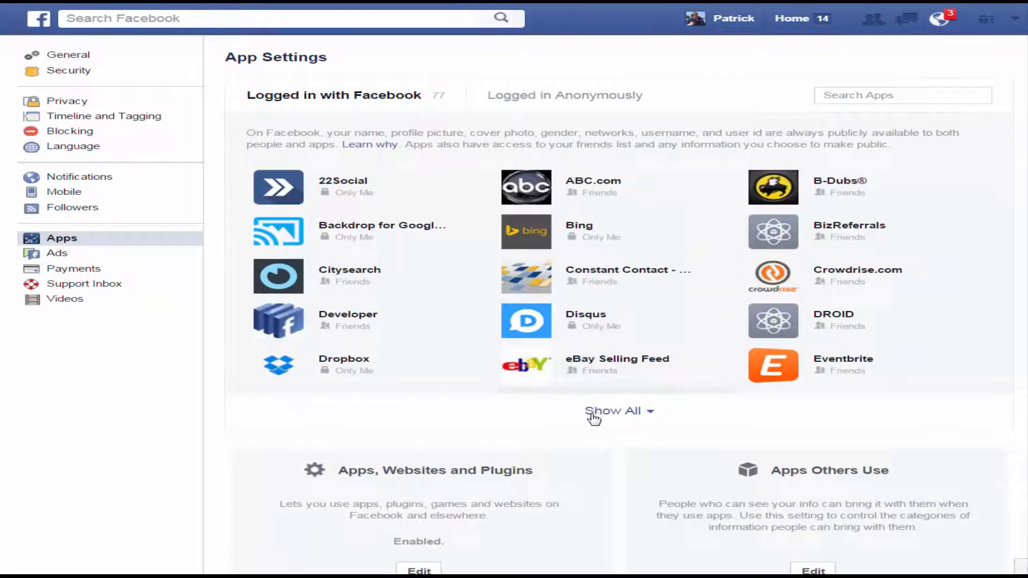
pyautogui.click(613, 410)
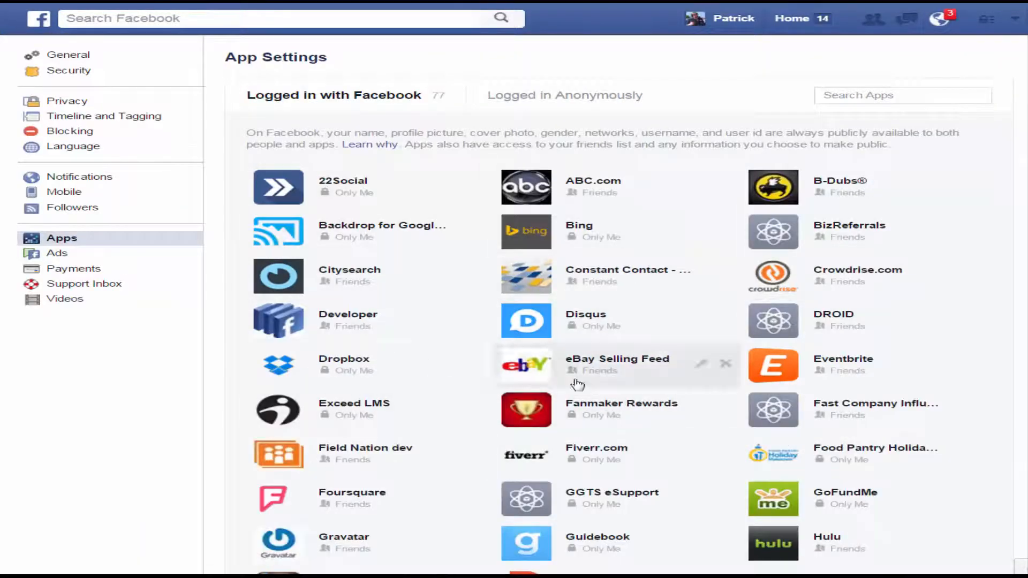
pyautogui.moveTo(866, 158)
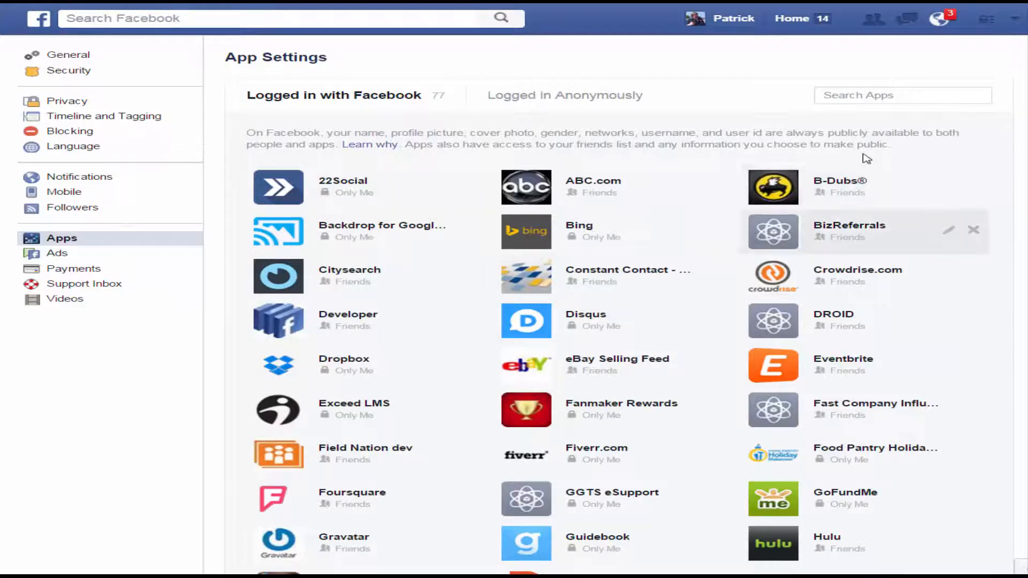
pyautogui.moveTo(705, 65)
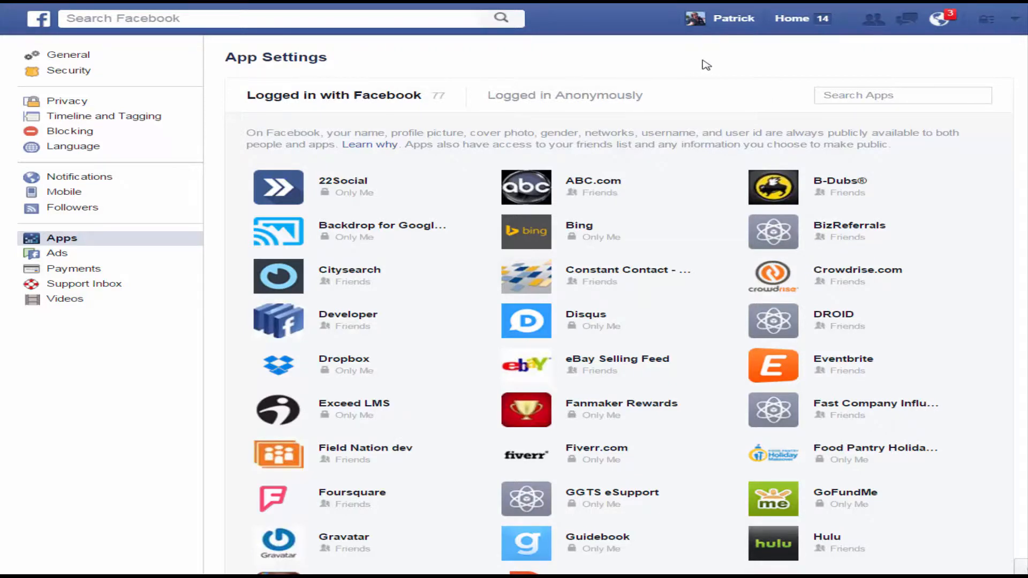
pyautogui.moveTo(802, 25)
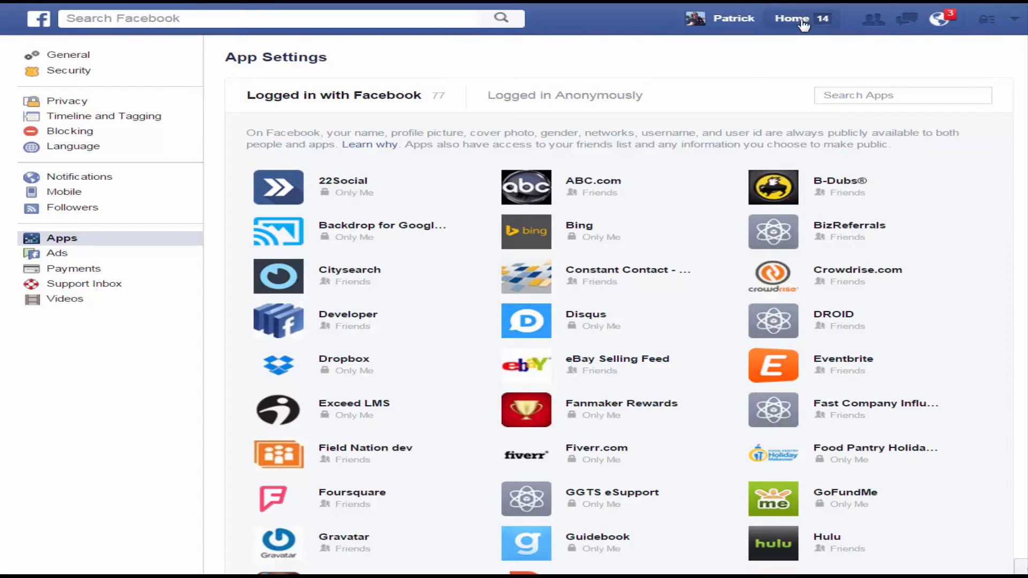